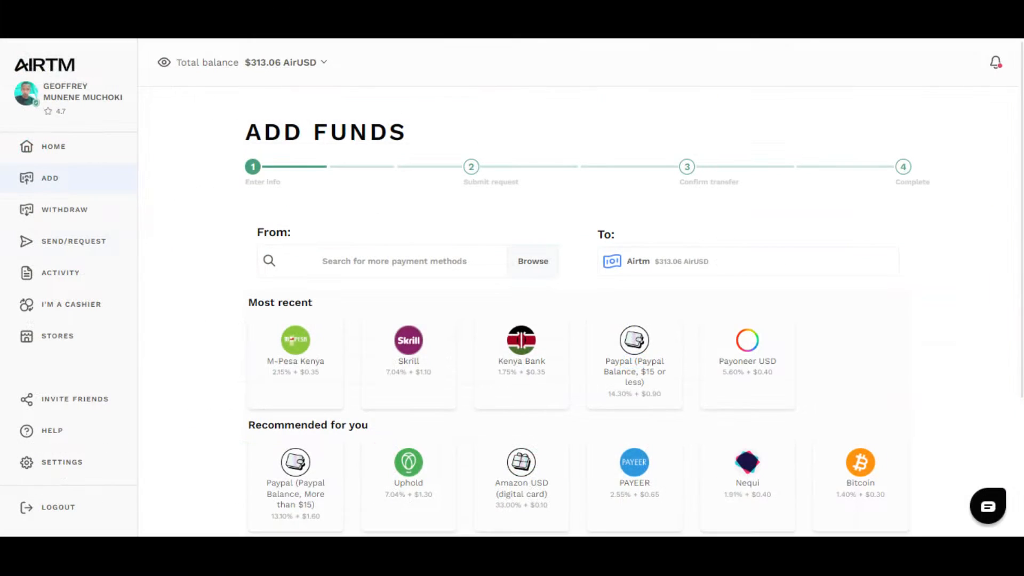
# Step: Switch from the Add Funds page to the Withdraw Funds page and its payment method list
pyautogui.click(64, 209)
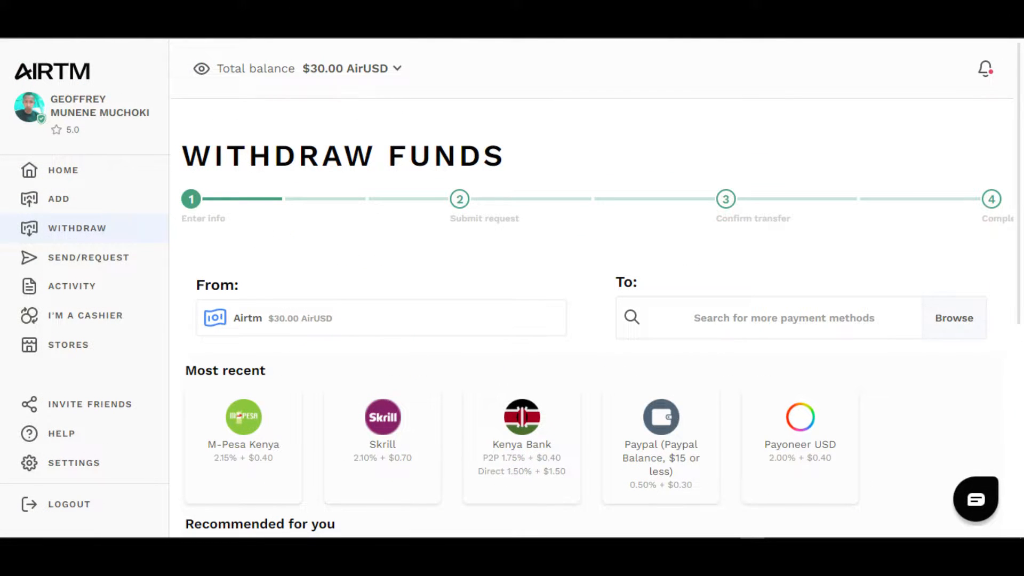
pyautogui.click(953, 318)
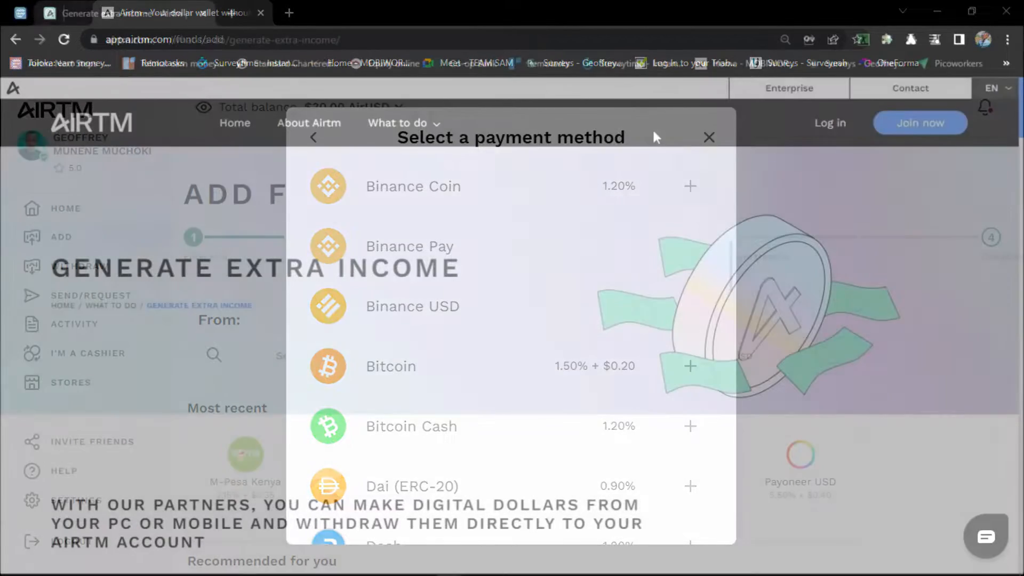
# Step: Scroll through the partner earning cards such as Timebucks and Neobux, then start a fresh browser tab
pyautogui.click(708, 138)
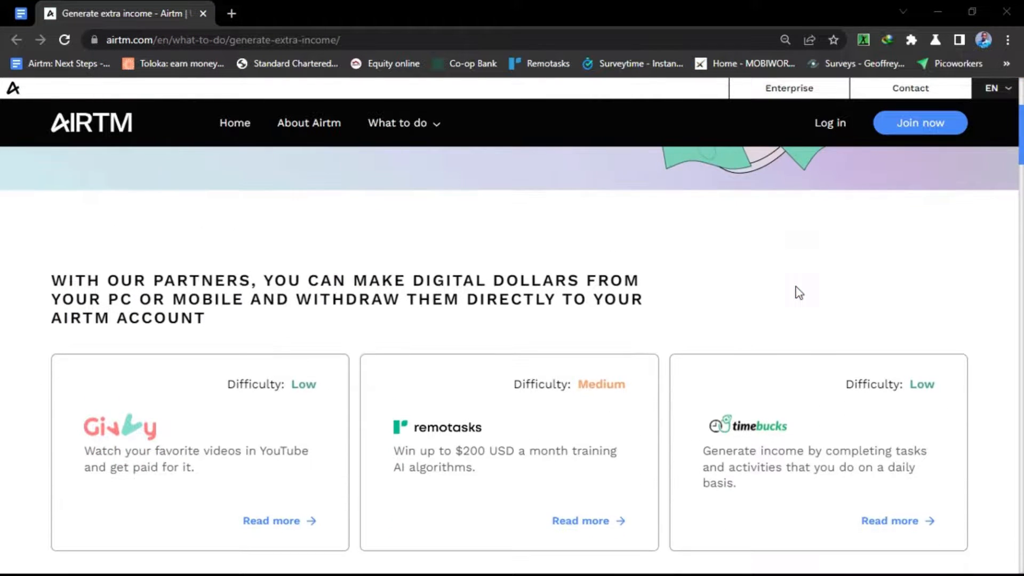
pyautogui.scroll(-3)
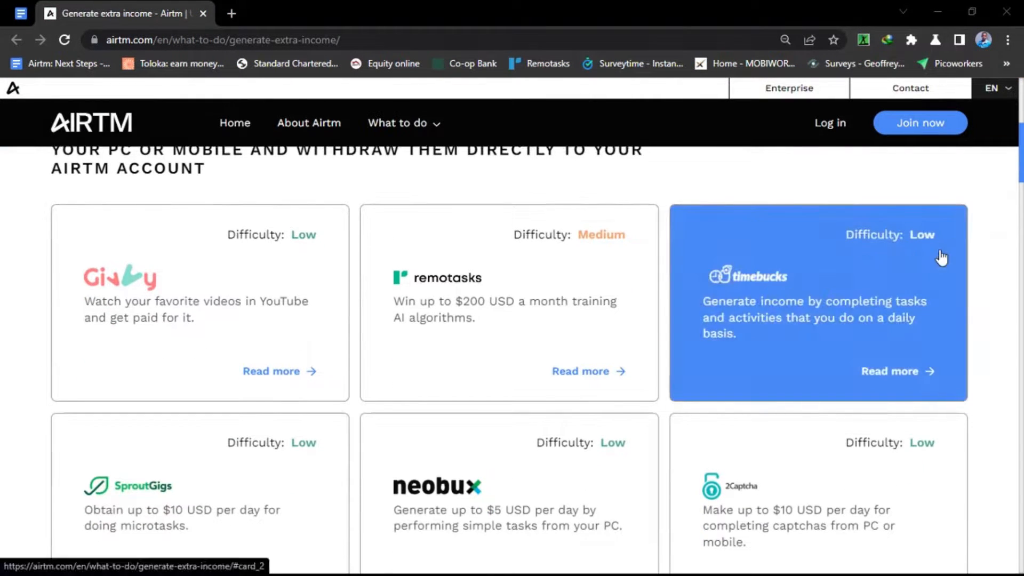
pyautogui.scroll(-3)
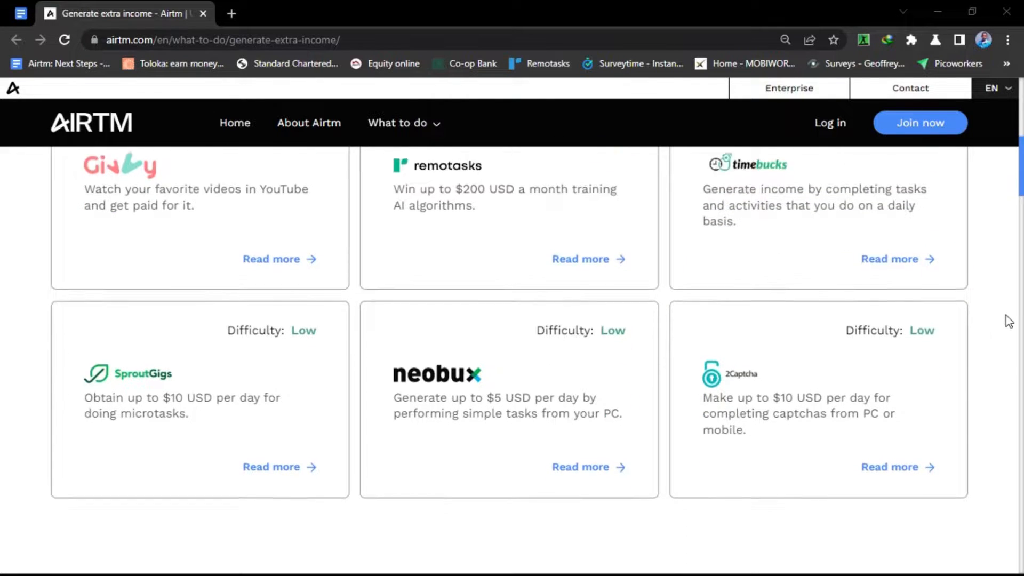
pyautogui.scroll(-3)
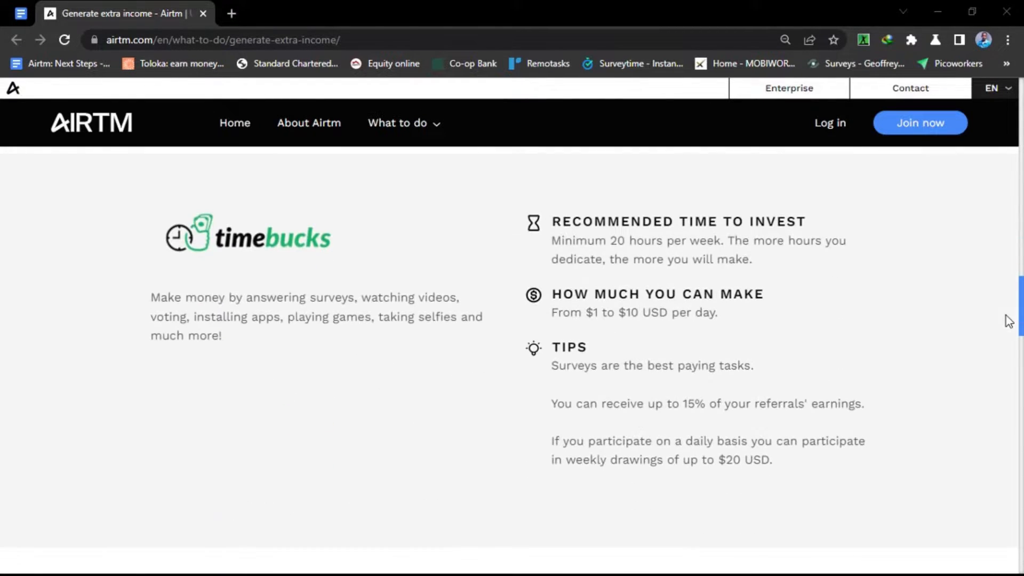
pyautogui.scroll(-3)
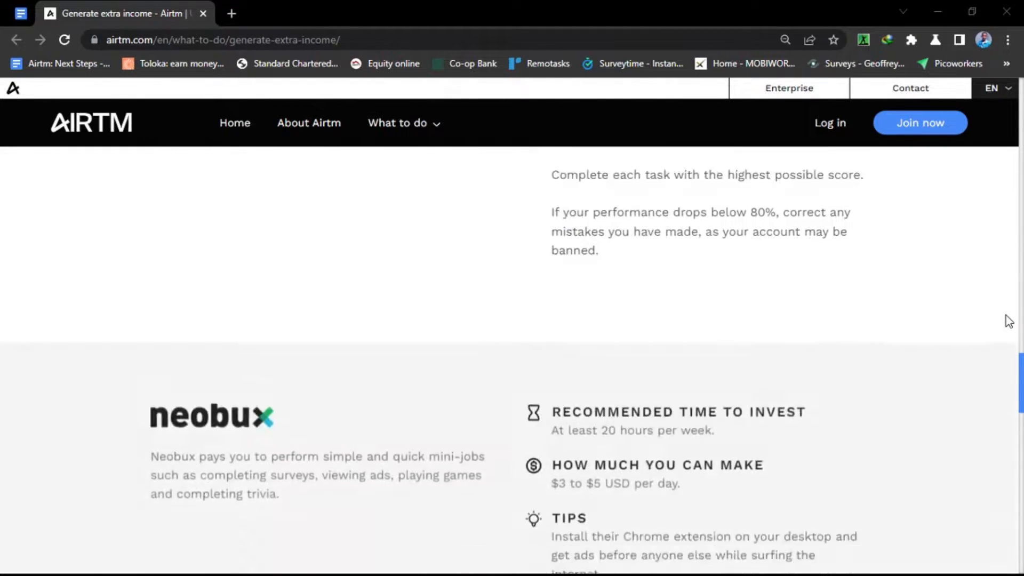
pyautogui.click(232, 13)
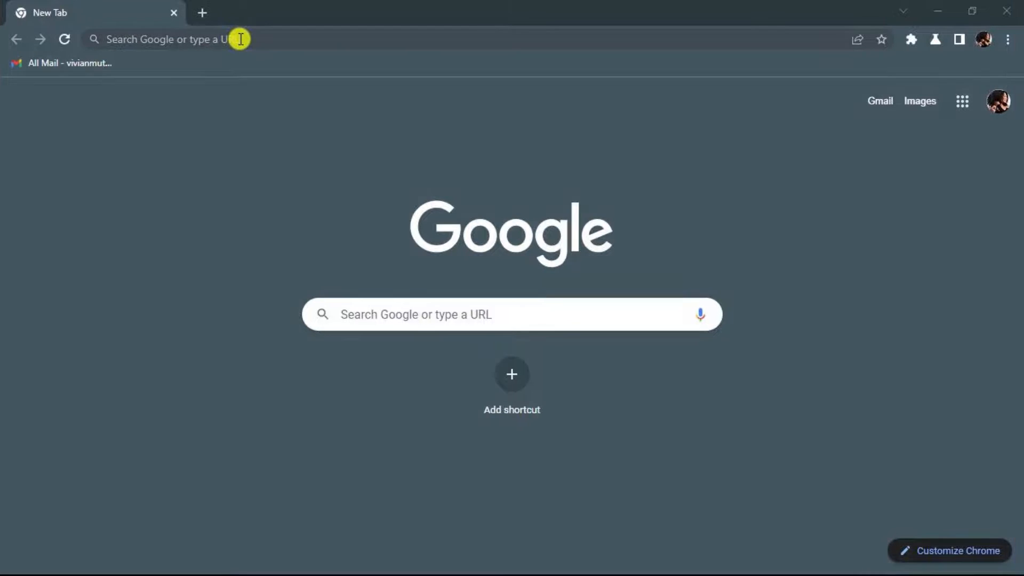
# Step: Paste the Airtm referral link into the address bar to reach the Create an Account page
pyautogui.rightClick(167, 39)
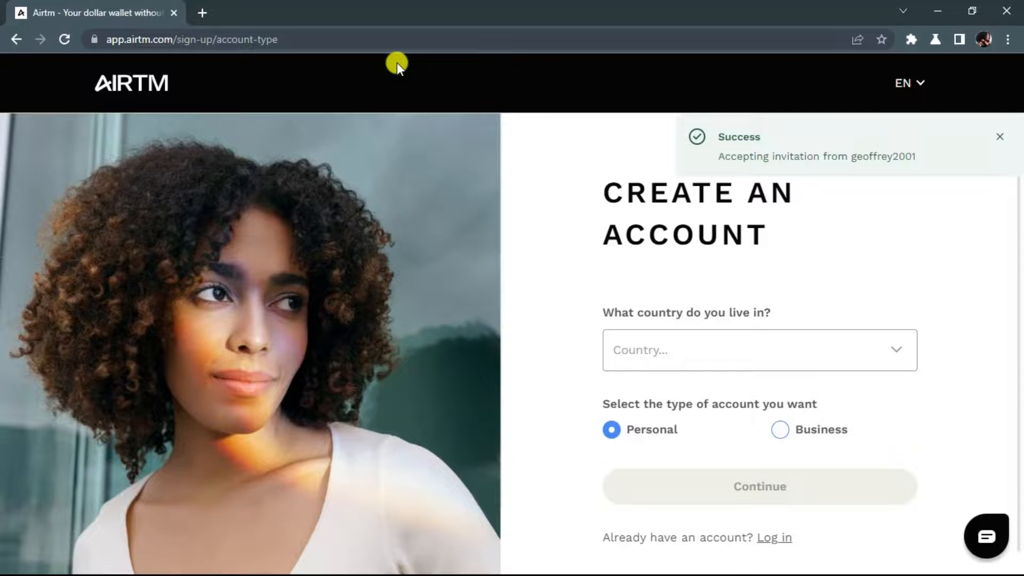
pyautogui.moveTo(718, 191)
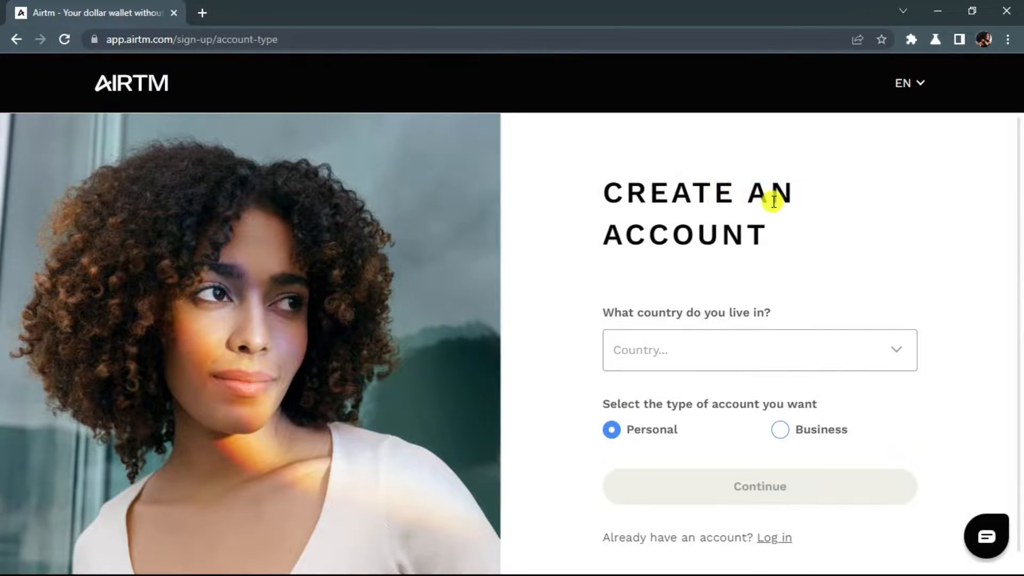
# Step: Choose Kenya as the country and Personal as the account type, then continue
pyautogui.click(751, 350)
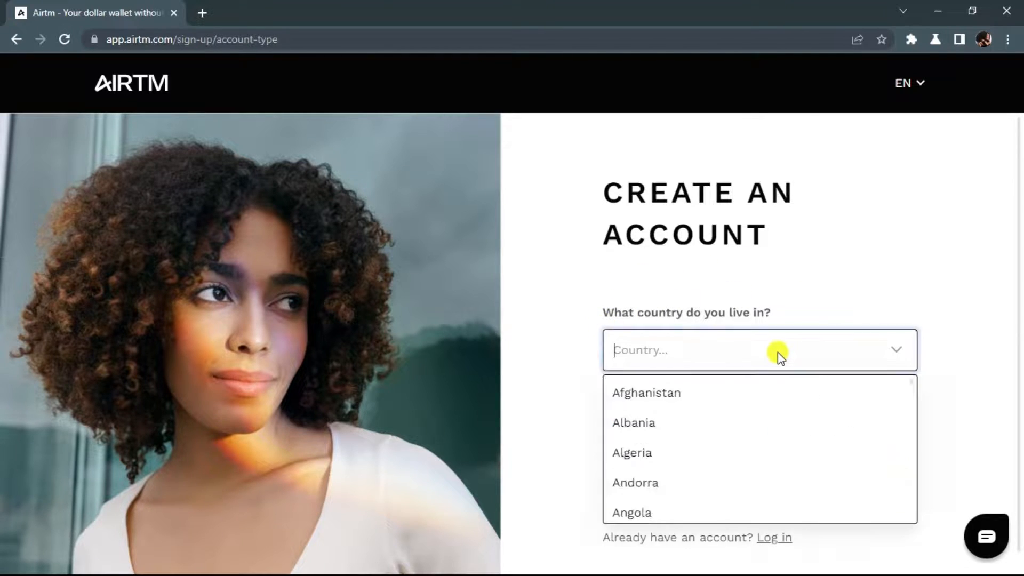
pyautogui.write('ken')
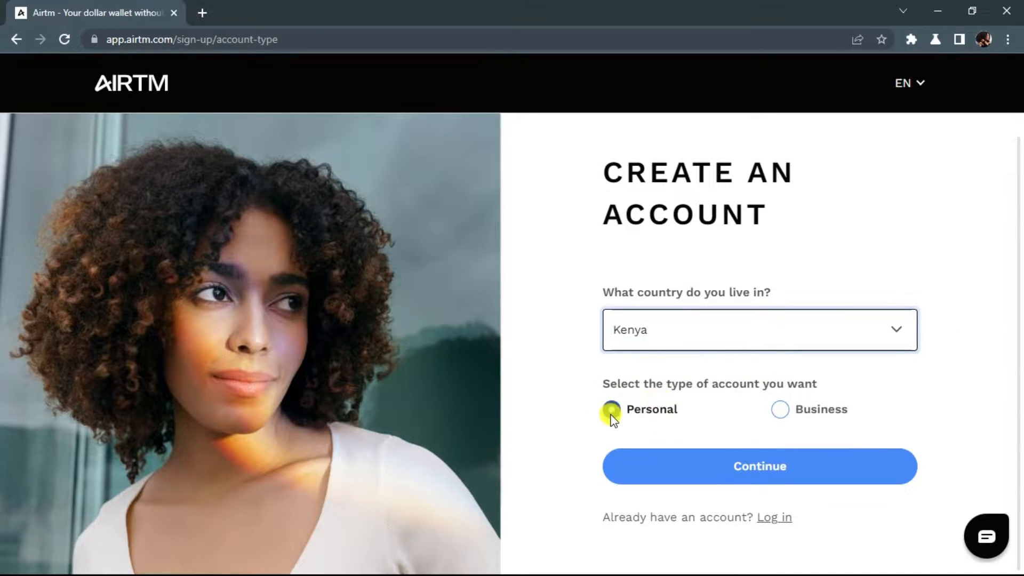
pyautogui.click(610, 410)
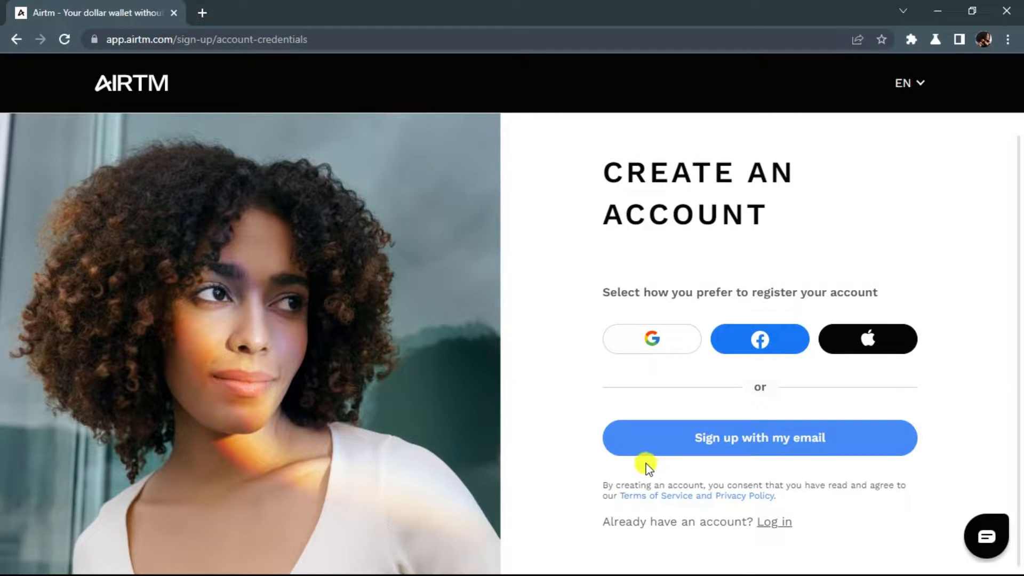
pyautogui.moveTo(571, 382)
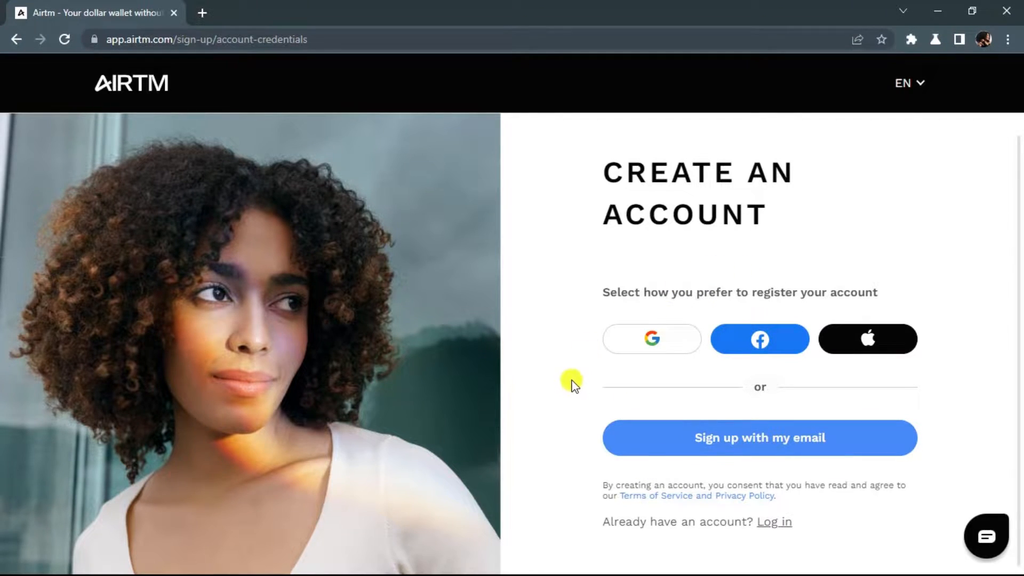
pyautogui.moveTo(687, 335)
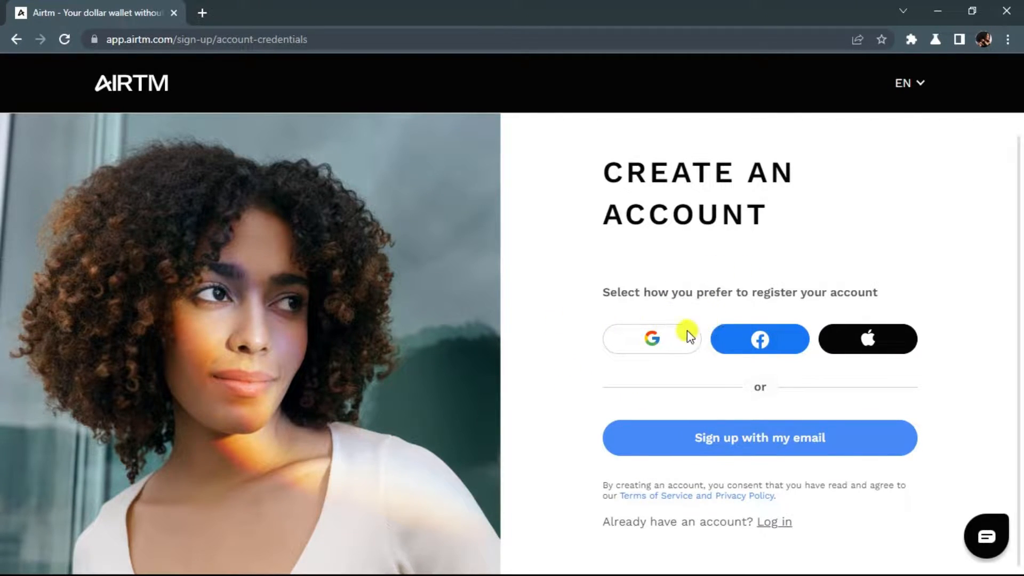
pyautogui.moveTo(701, 444)
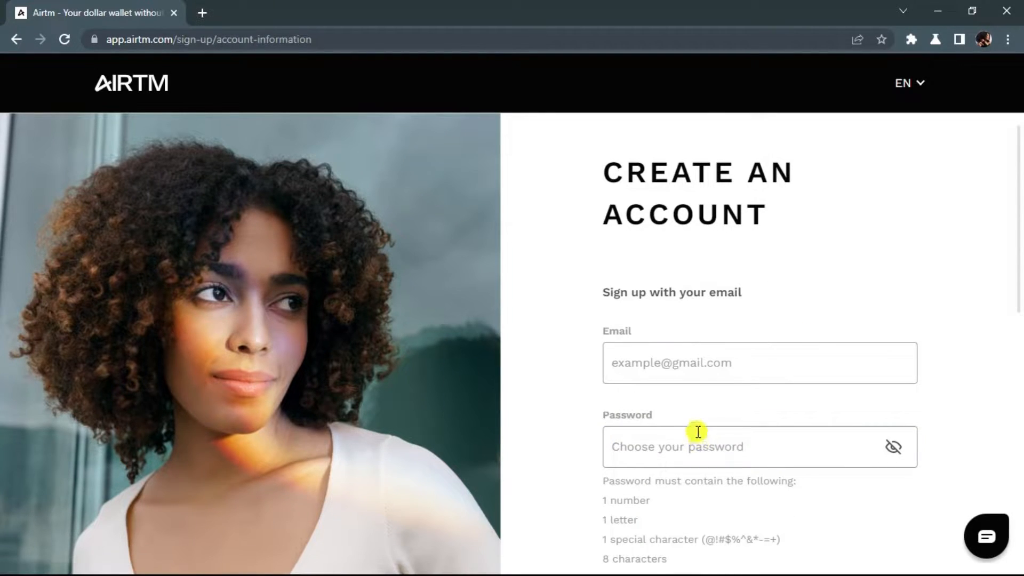
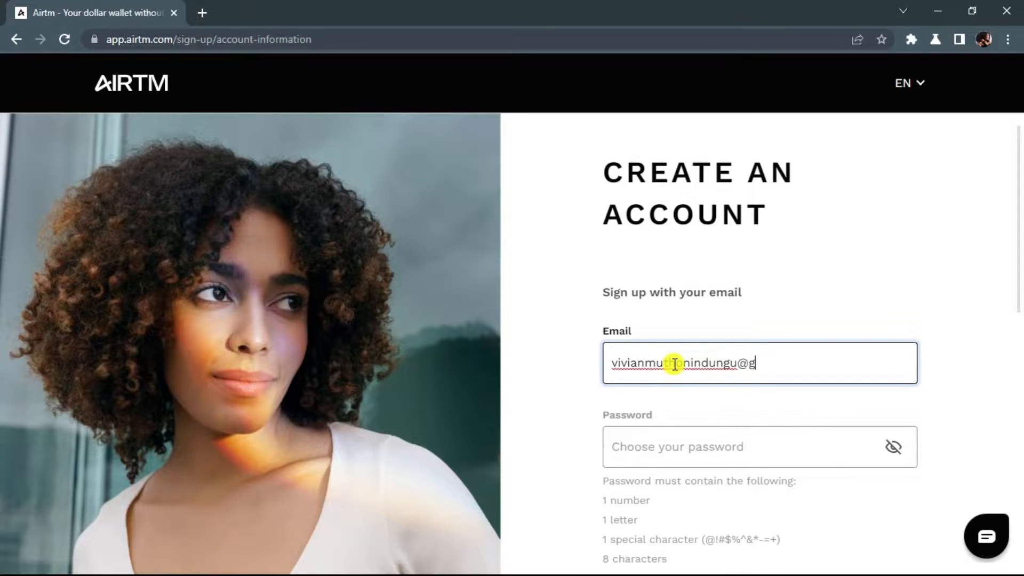
pyautogui.click(745, 445)
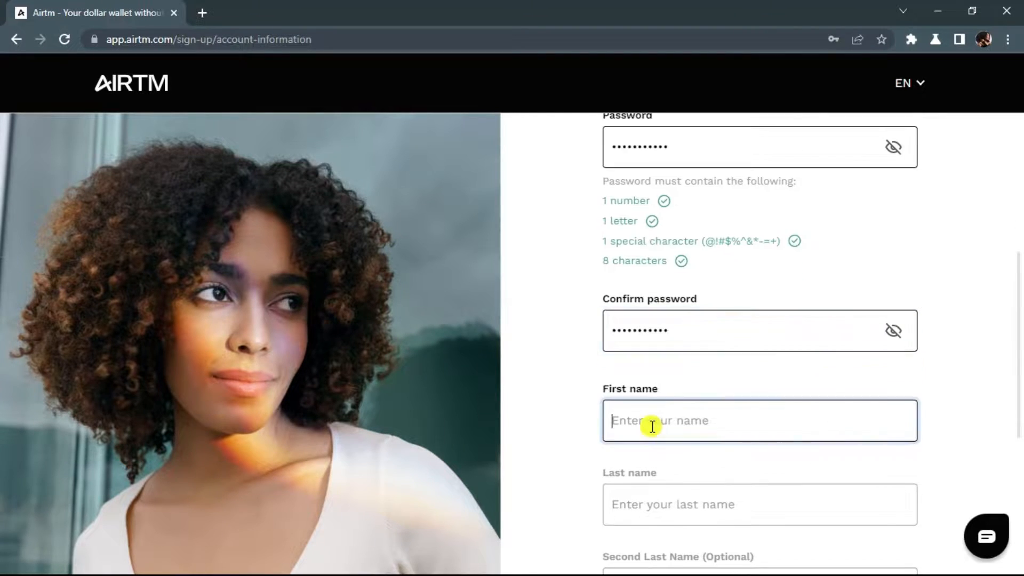
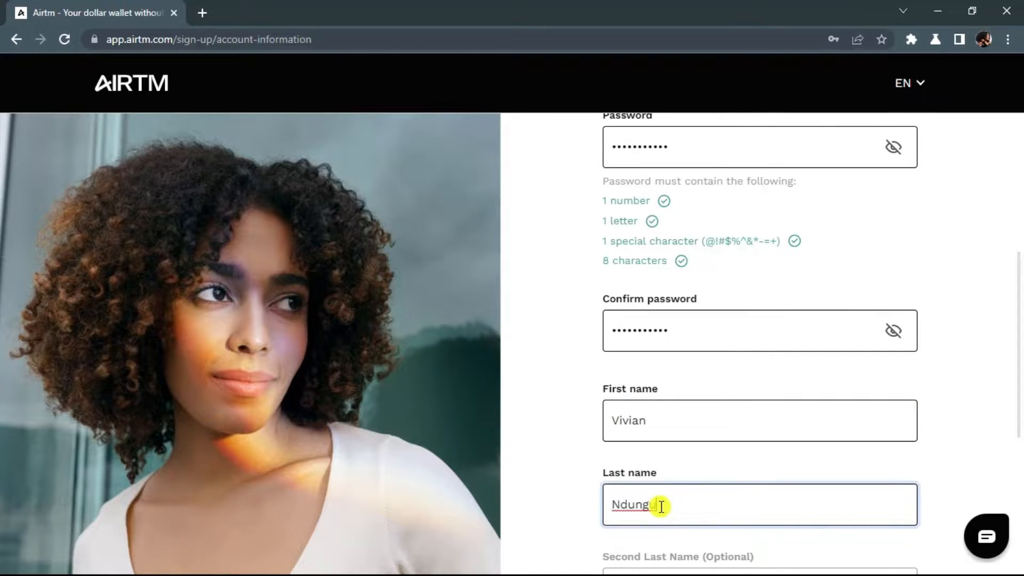
pyautogui.scroll(-3)
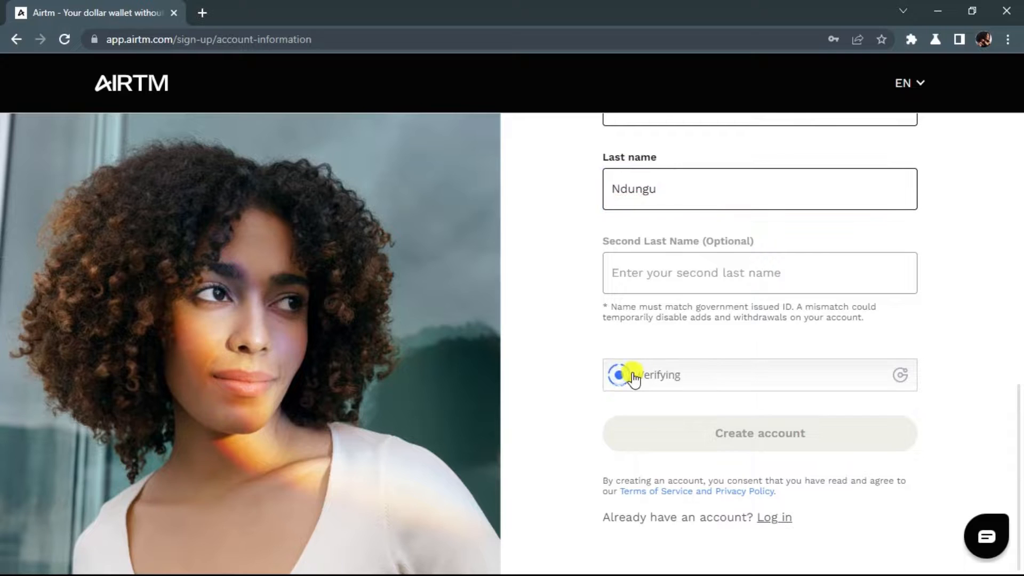
# Step: Pass the human verification, submit the registration and save the login, reaching the Welcome to Airtm dialog
pyautogui.click(630, 375)
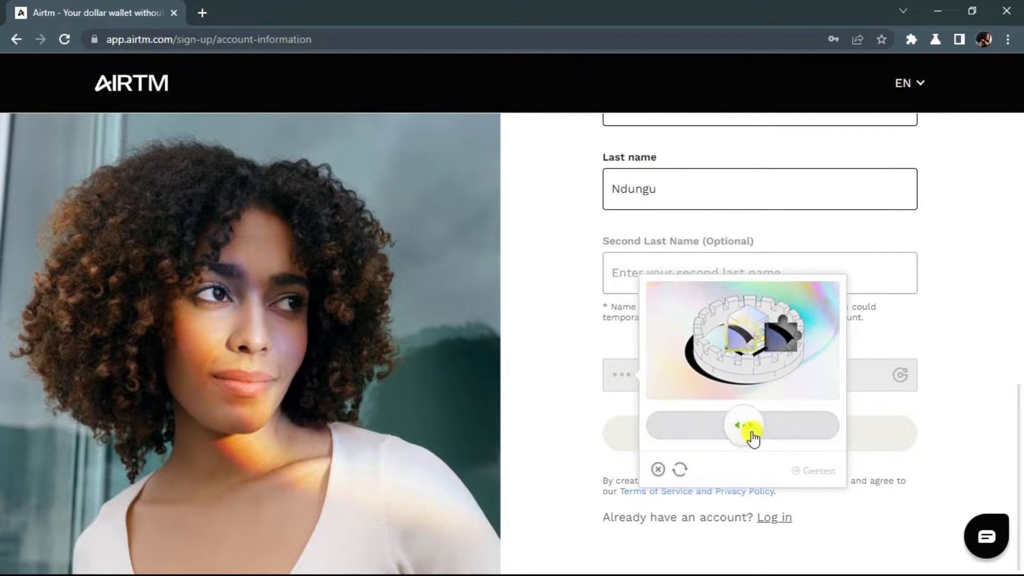
pyautogui.click(742, 426)
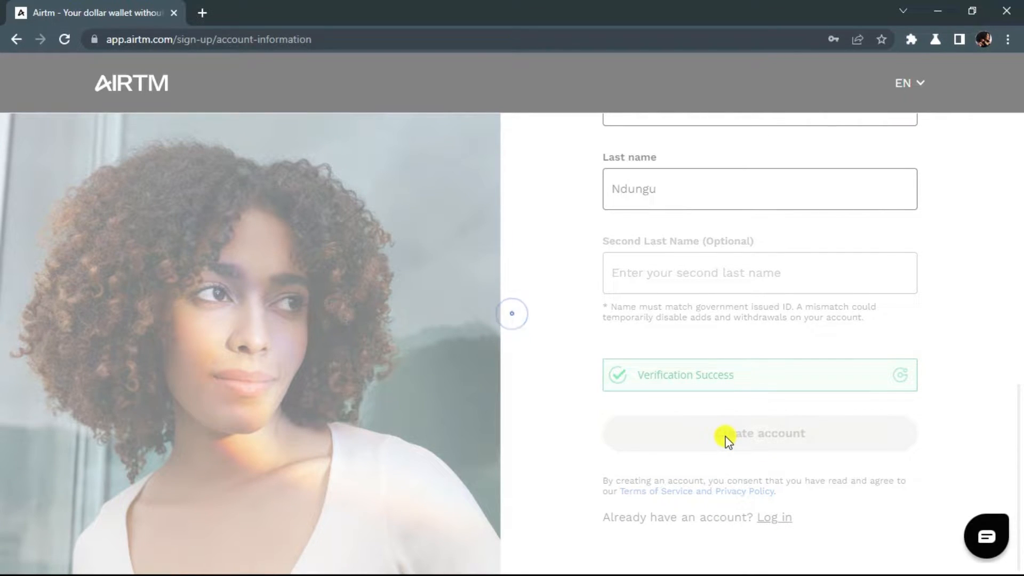
pyautogui.click(760, 433)
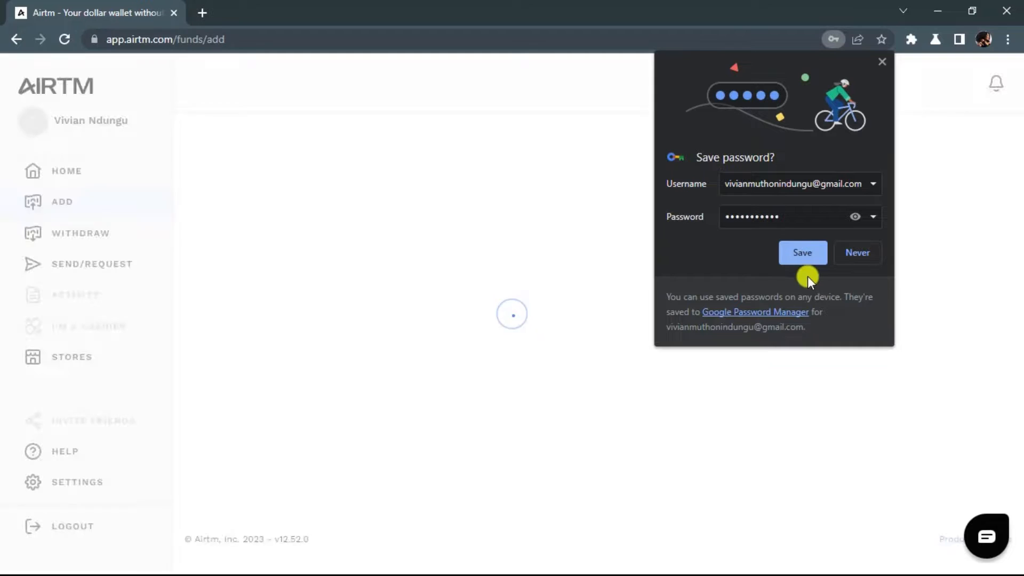
pyautogui.click(801, 253)
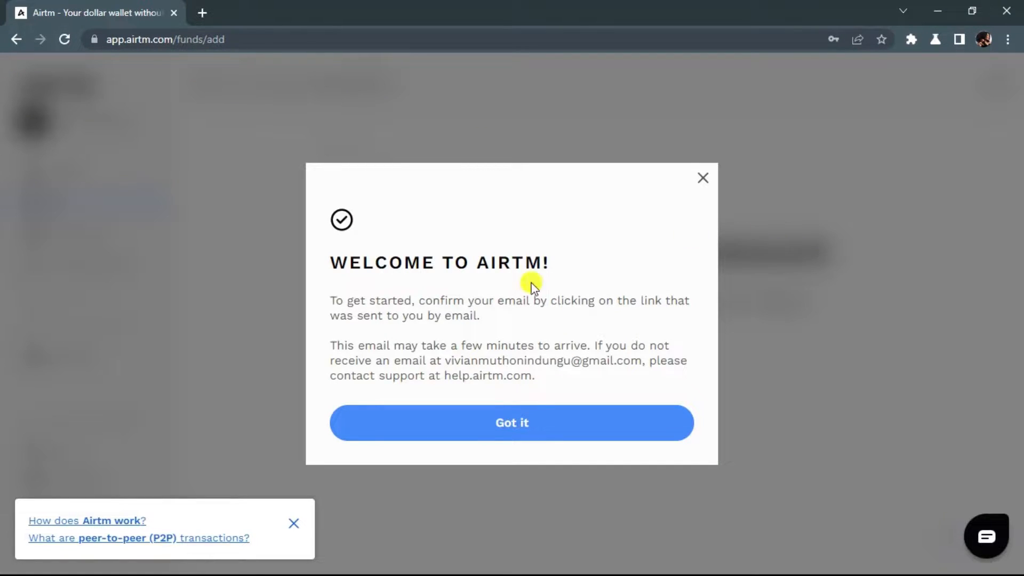
pyautogui.moveTo(670, 307)
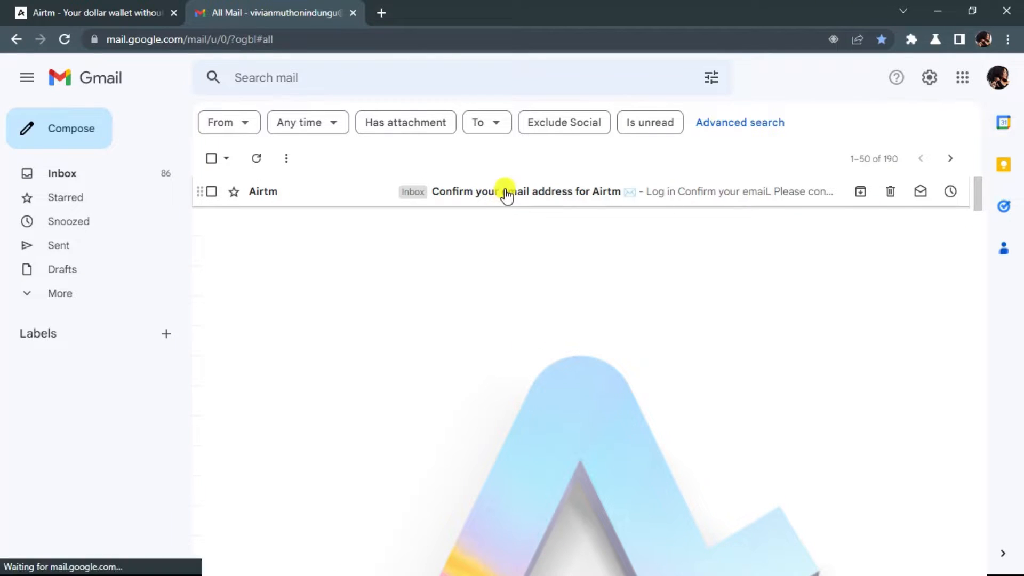
# Step: Confirm the email address from the Airtm confirmation message in Gmail
pyautogui.click(506, 191)
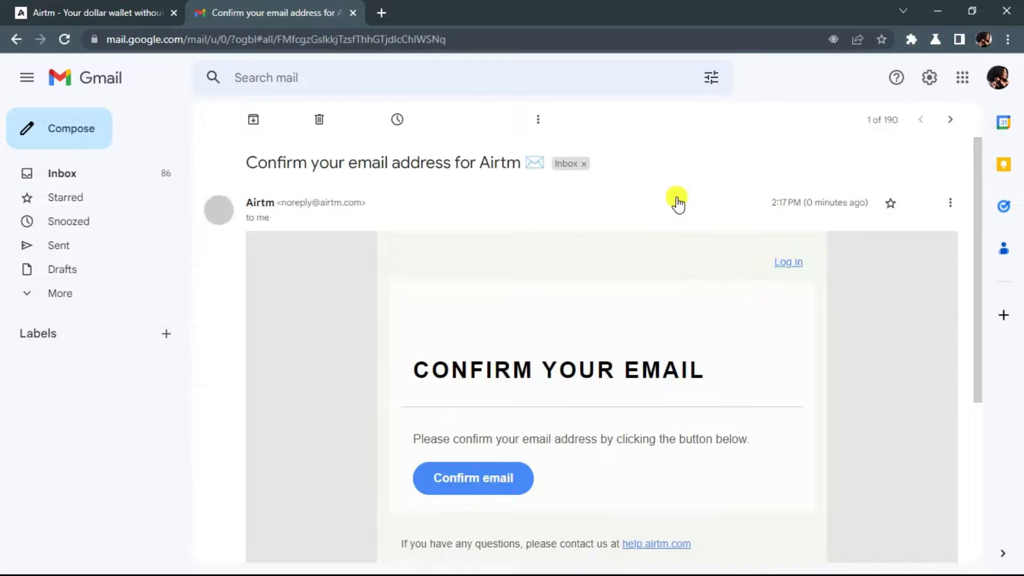
pyautogui.scroll(-3)
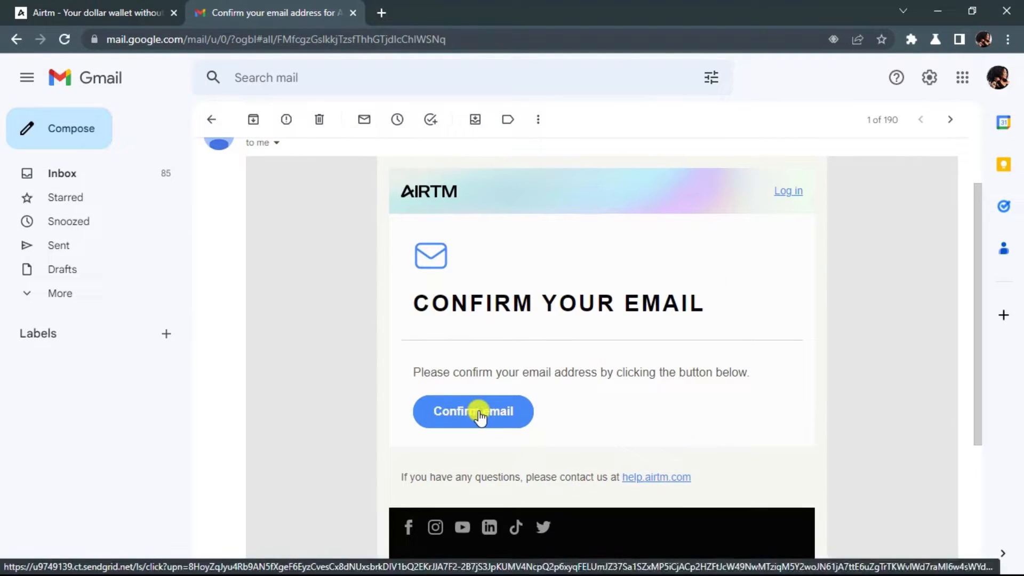
pyautogui.click(473, 412)
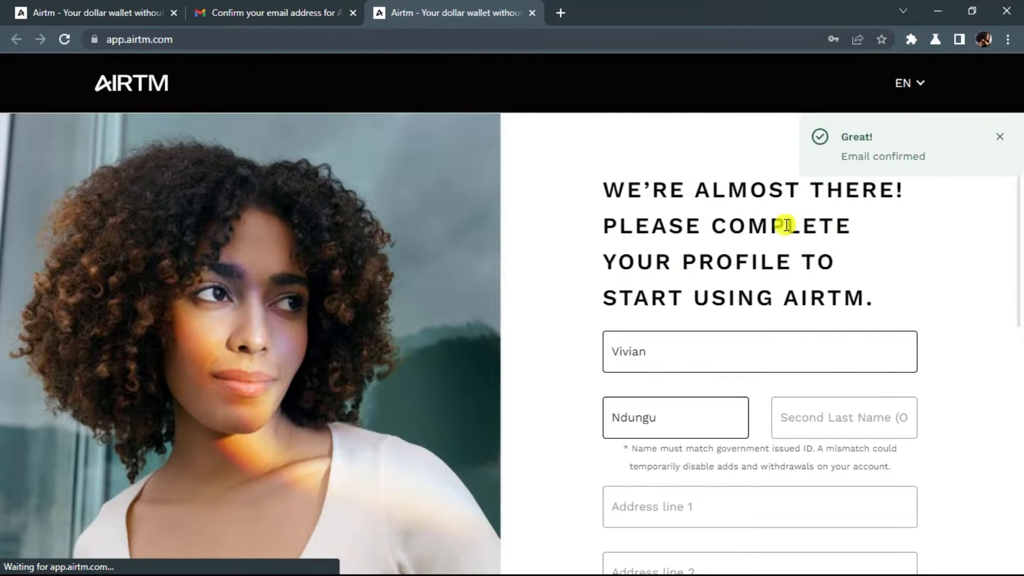
pyautogui.write('M')
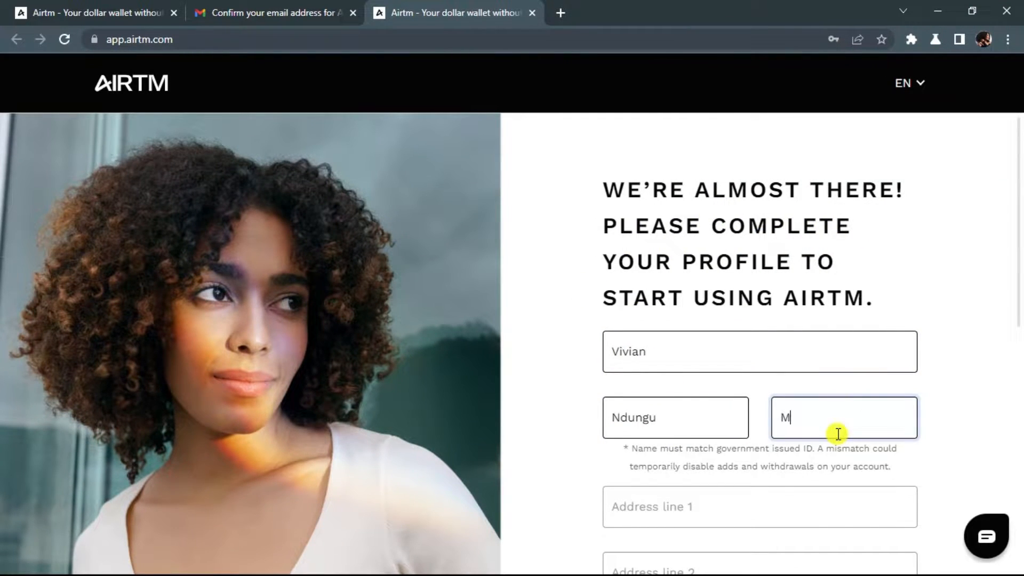
pyautogui.write('uthoni')
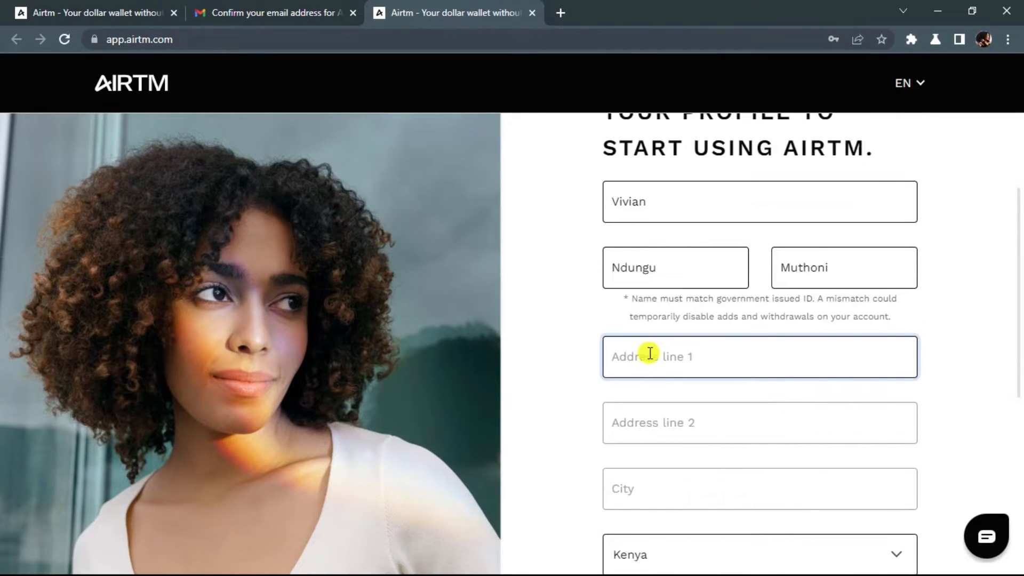
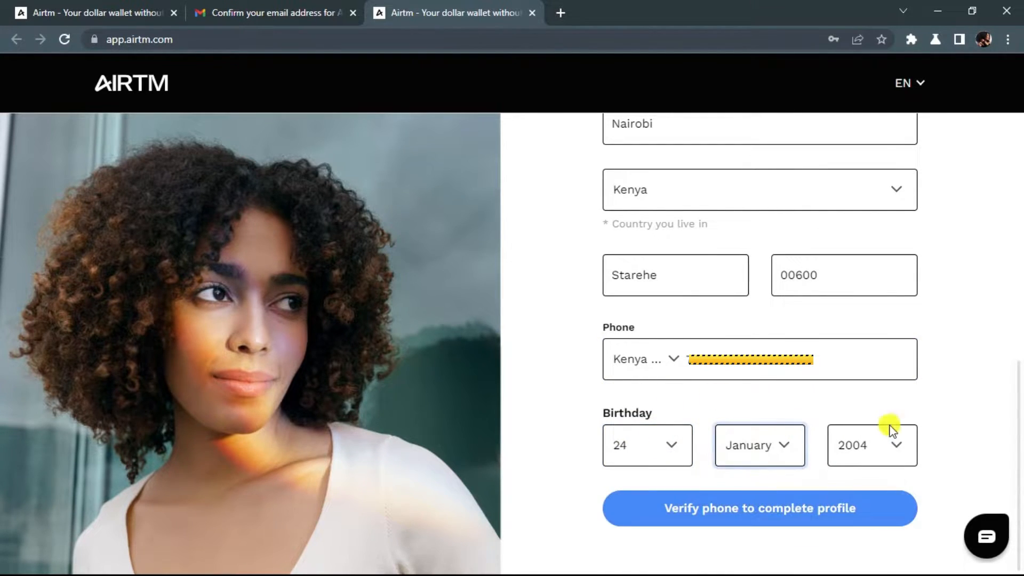
pyautogui.click(759, 508)
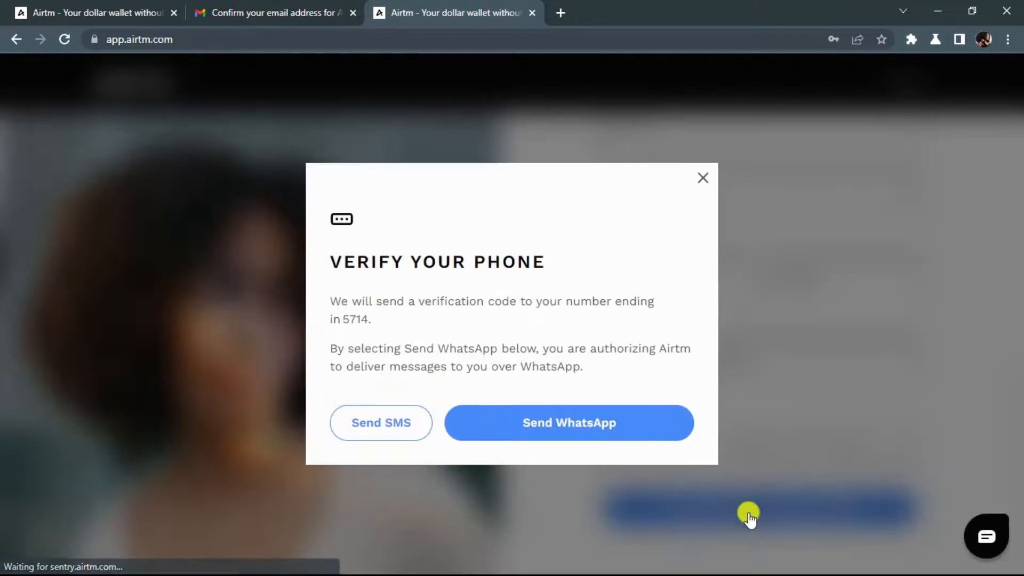
pyautogui.moveTo(413, 405)
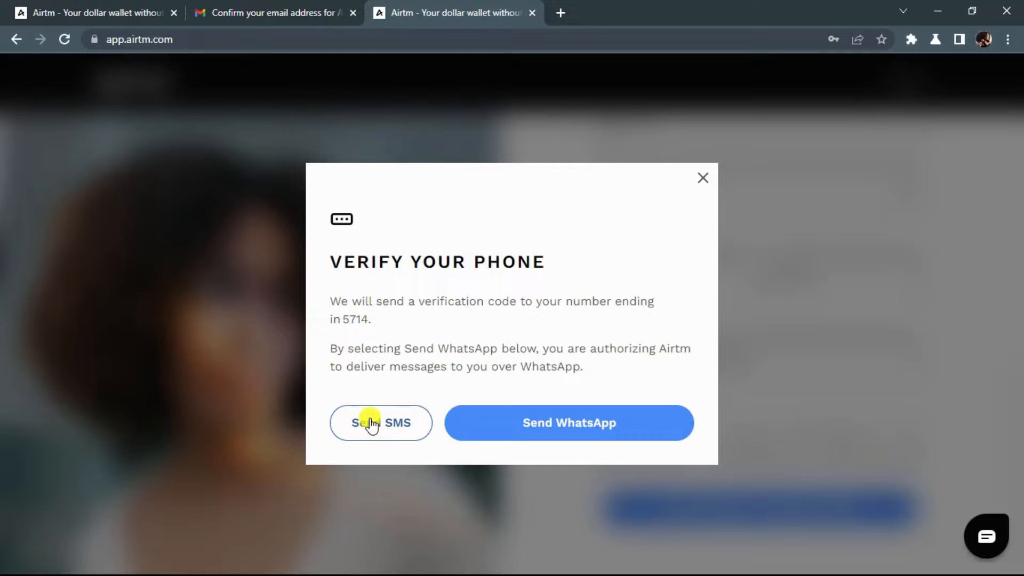
pyautogui.click(380, 422)
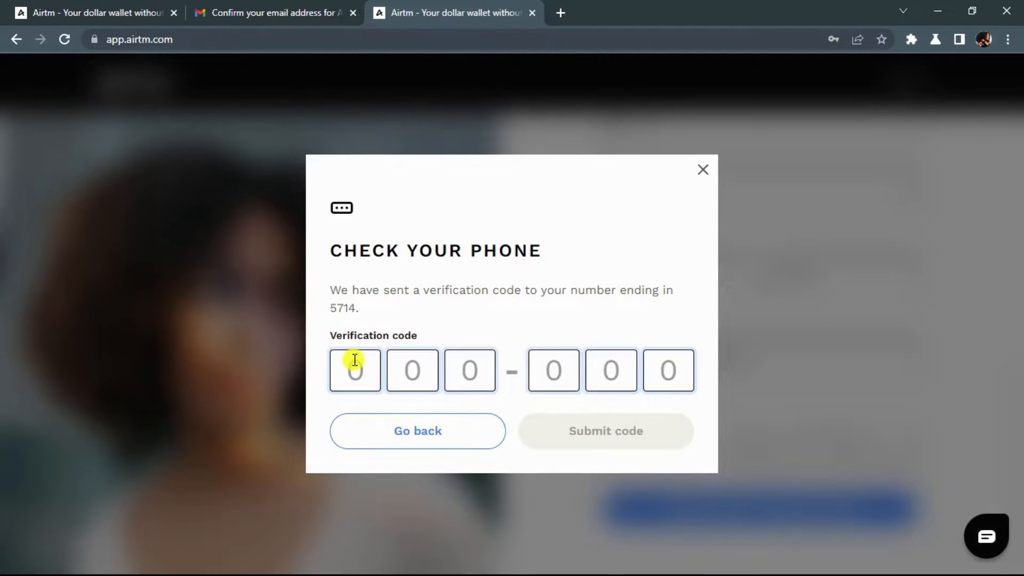
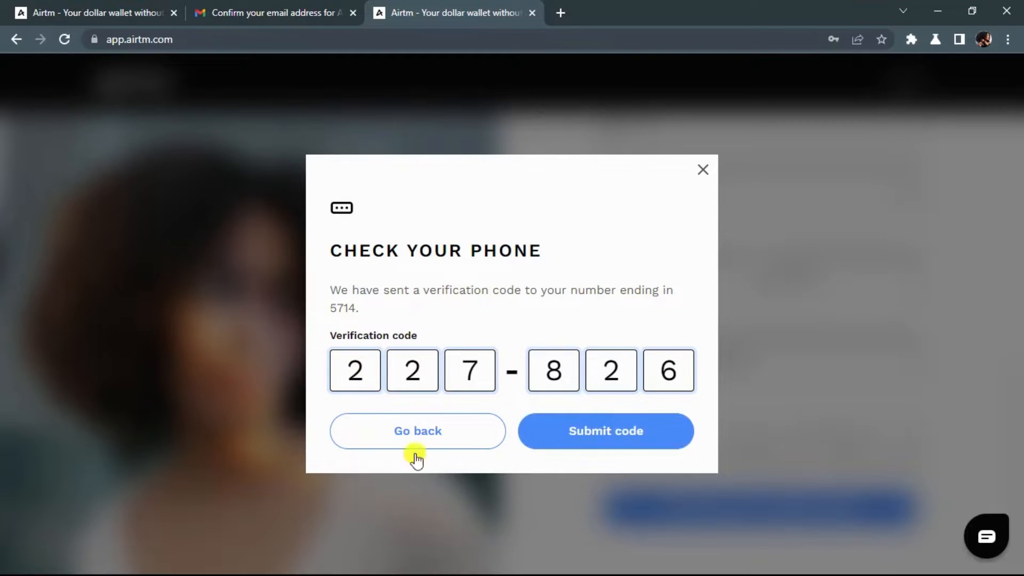
pyautogui.click(605, 430)
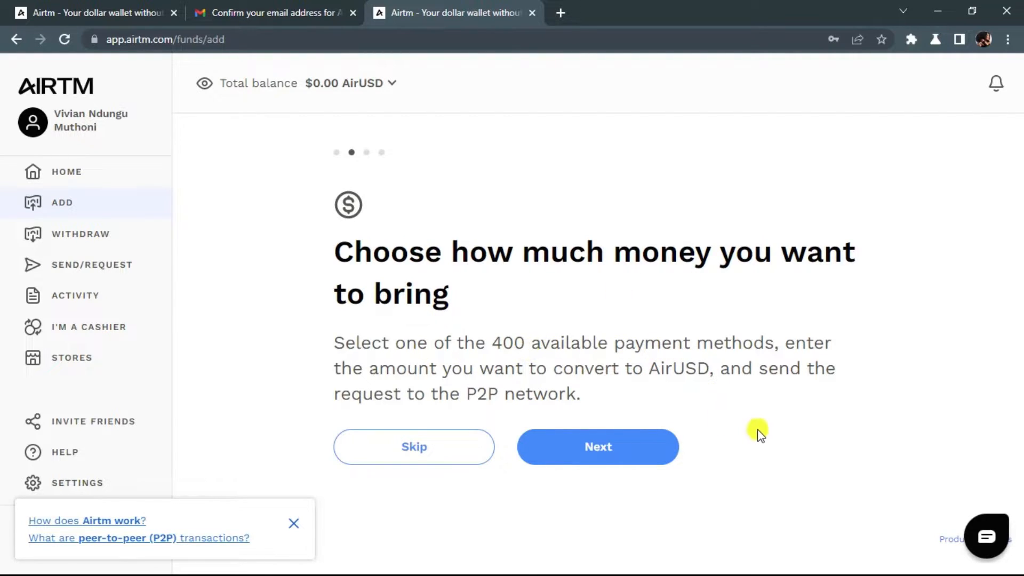
# Step: Step through the add-money intro slides and start on the Add Funds page, choosing a payment method
pyautogui.click(598, 447)
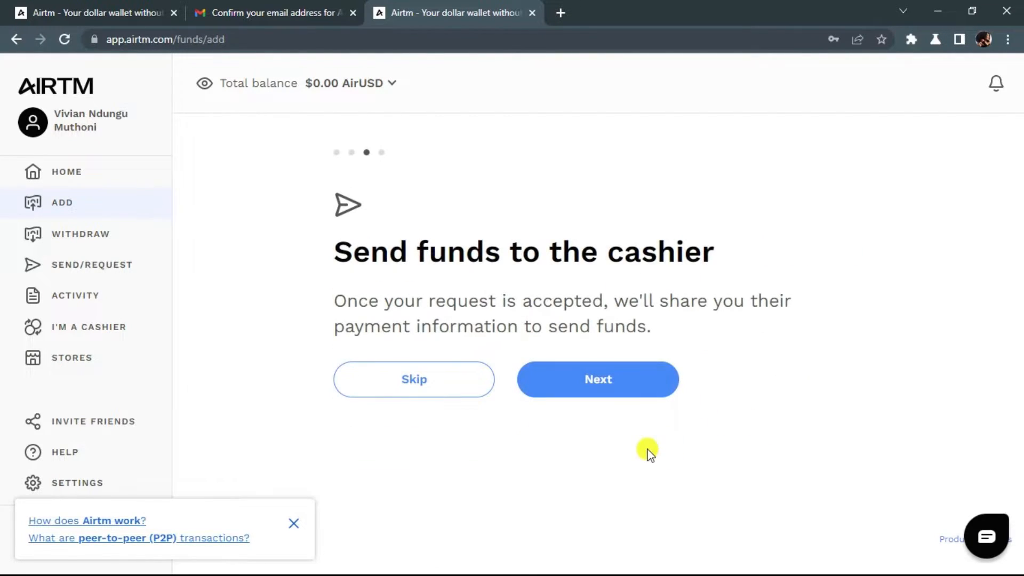
pyautogui.moveTo(648, 435)
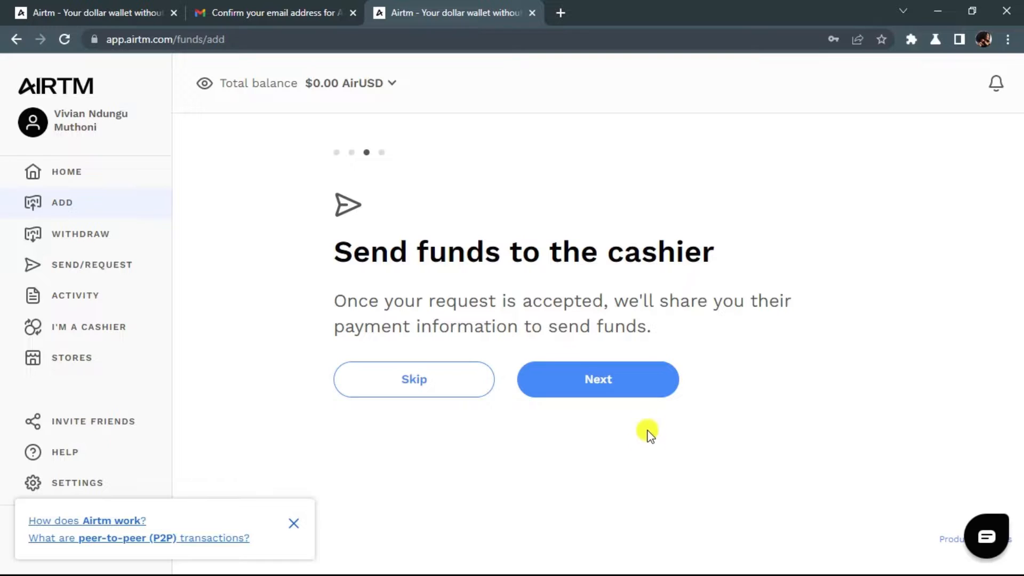
pyautogui.click(597, 379)
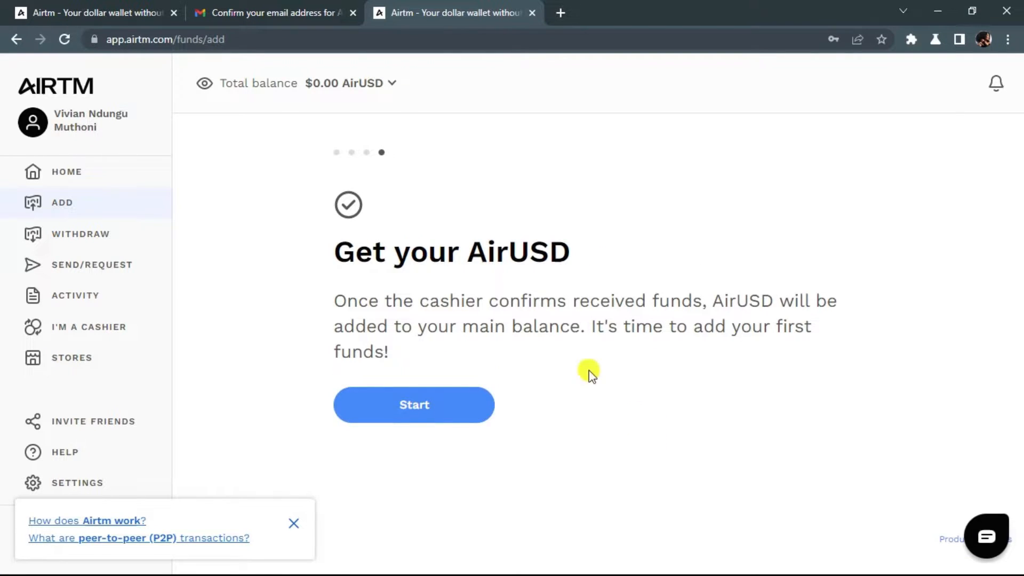
pyautogui.click(414, 404)
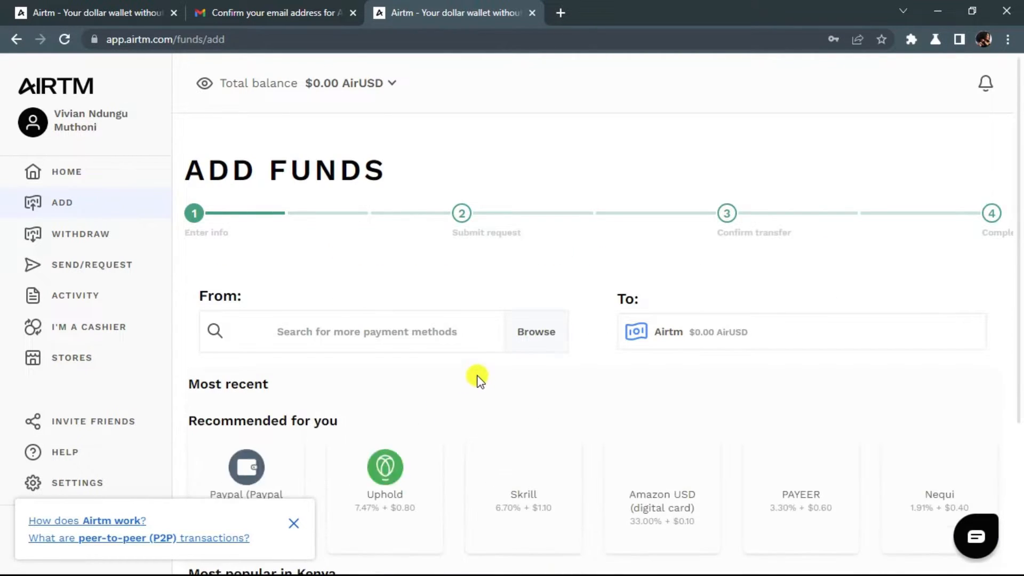
pyautogui.scroll(-3)
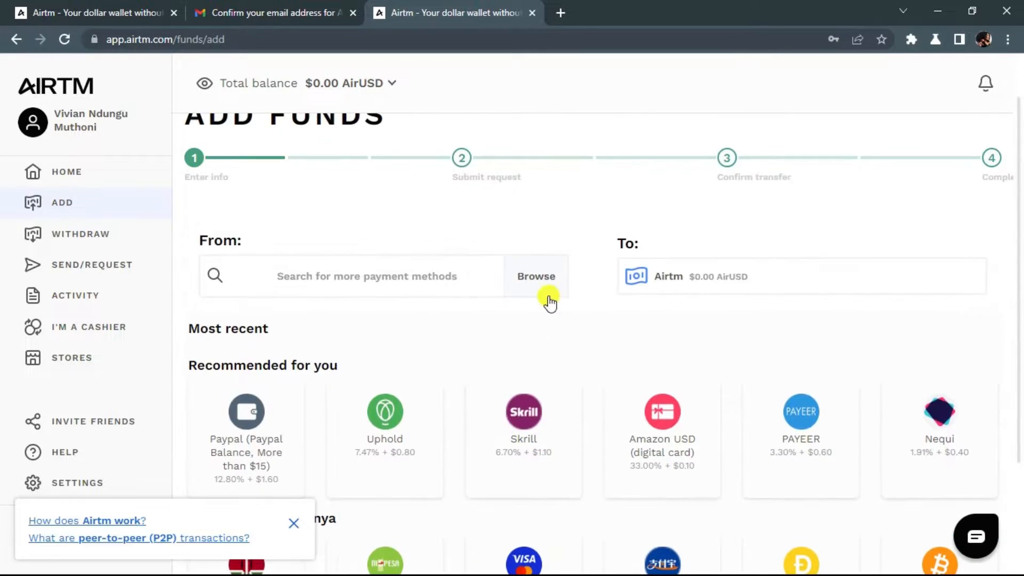
pyautogui.click(293, 523)
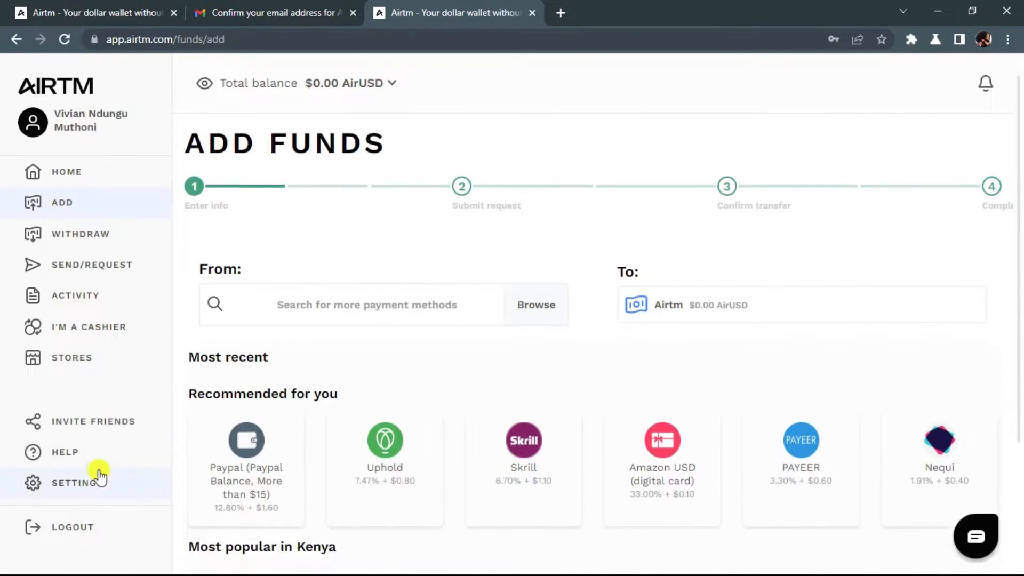
# Step: Show the Settings Verification section reporting the wallet as not verified
pyautogui.click(77, 482)
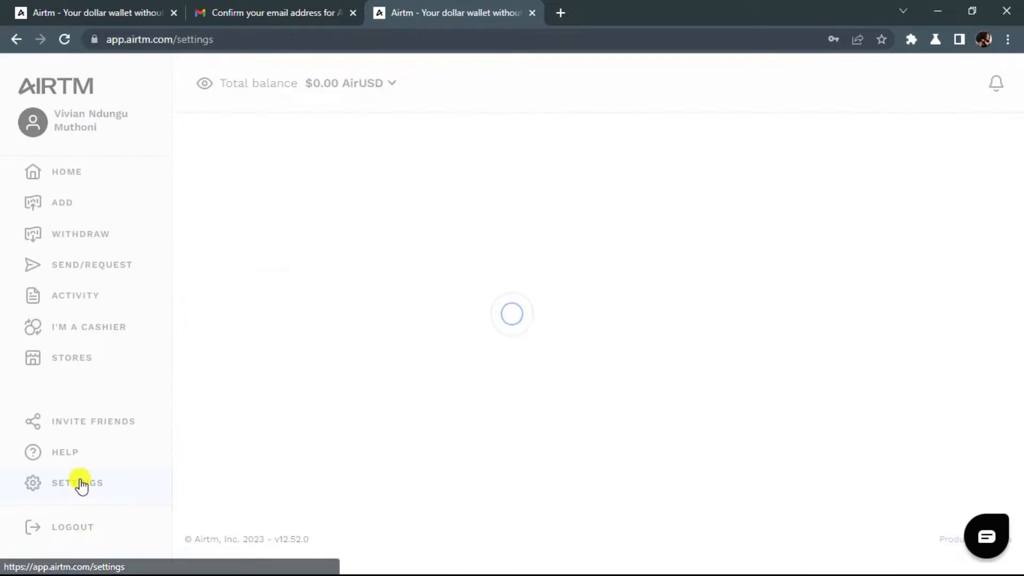
pyautogui.click(77, 482)
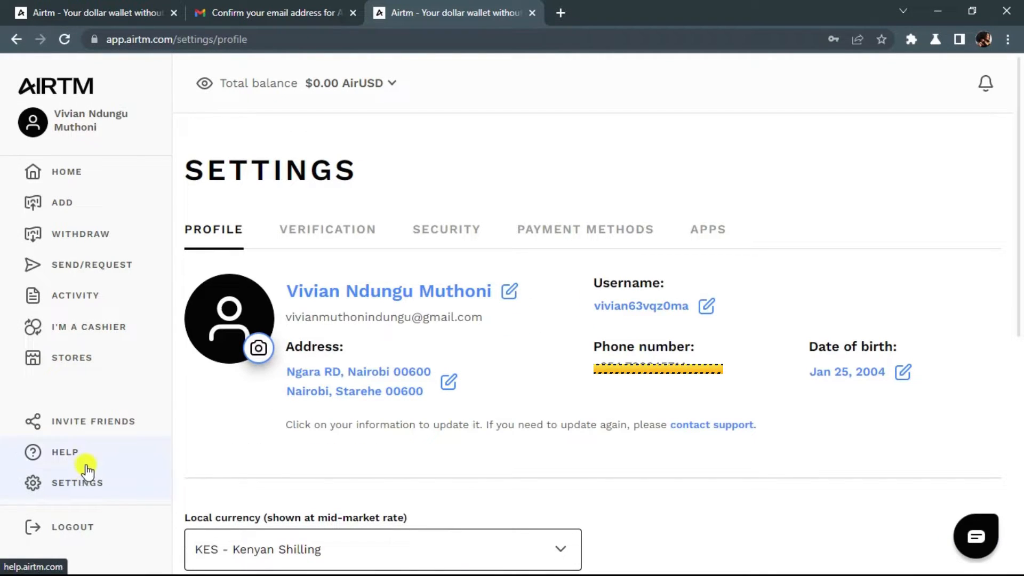
pyautogui.click(328, 230)
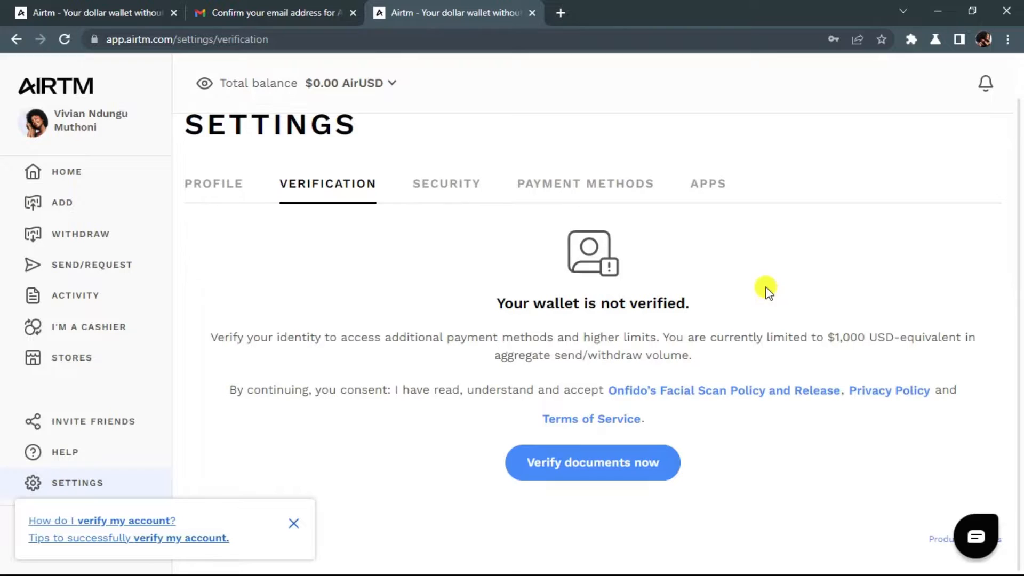
pyautogui.moveTo(381, 342)
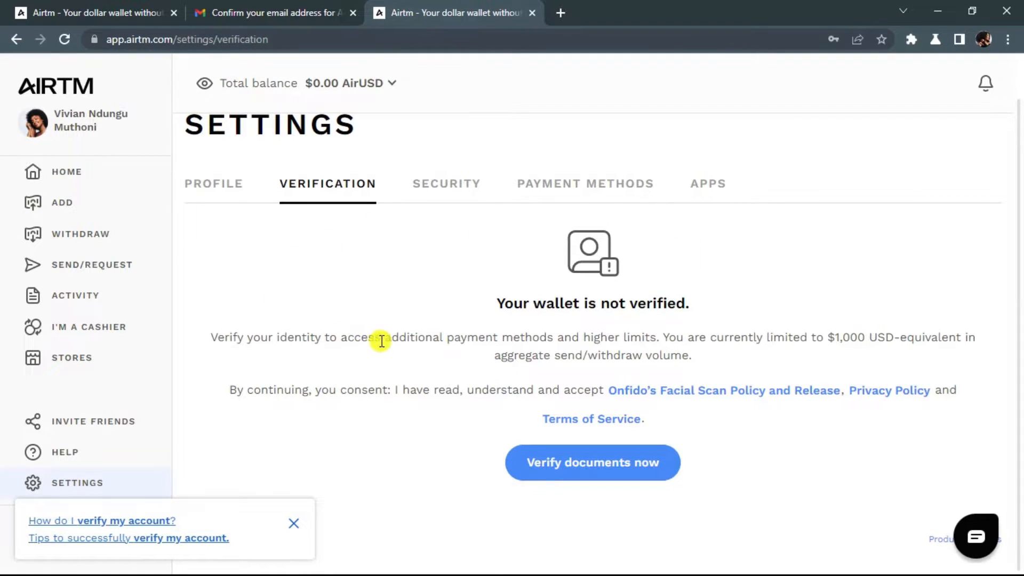
pyautogui.moveTo(656, 353)
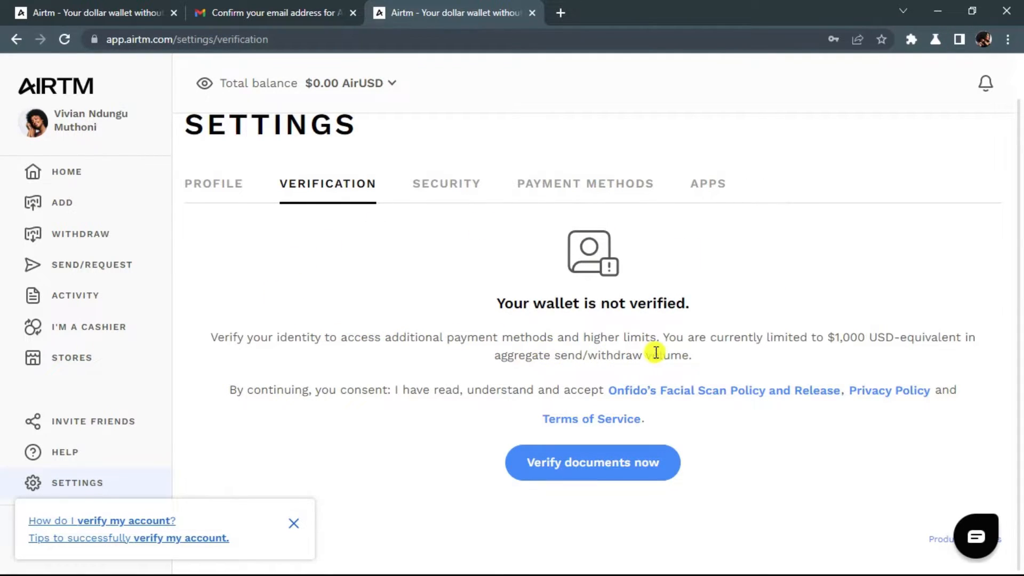
pyautogui.moveTo(852, 353)
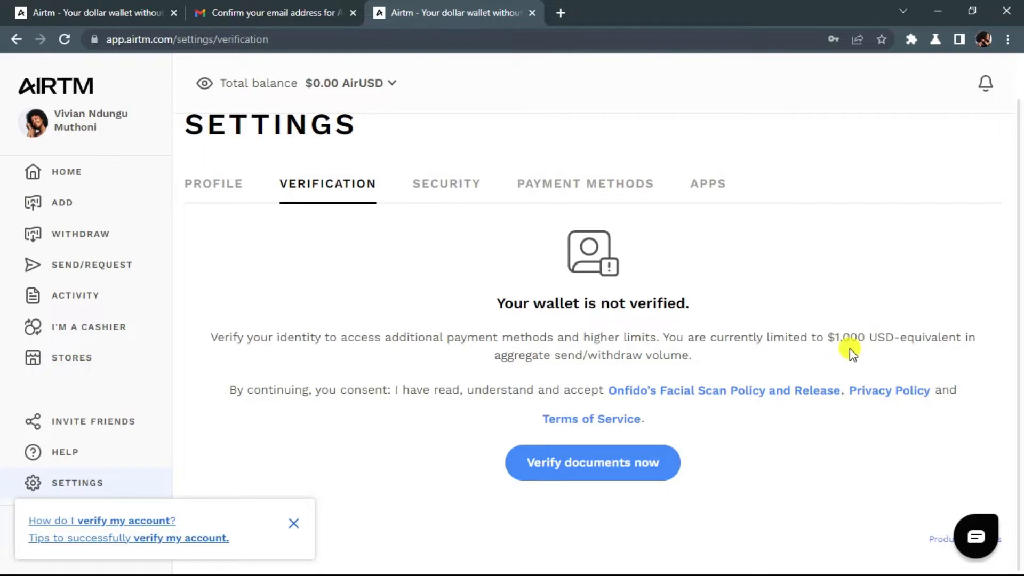
pyautogui.moveTo(290, 392)
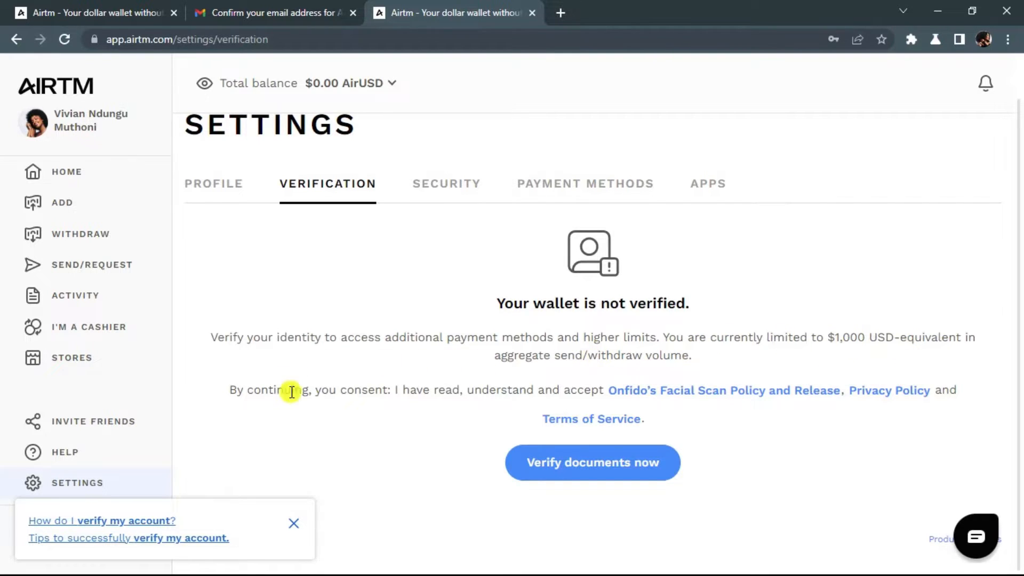
pyautogui.moveTo(668, 402)
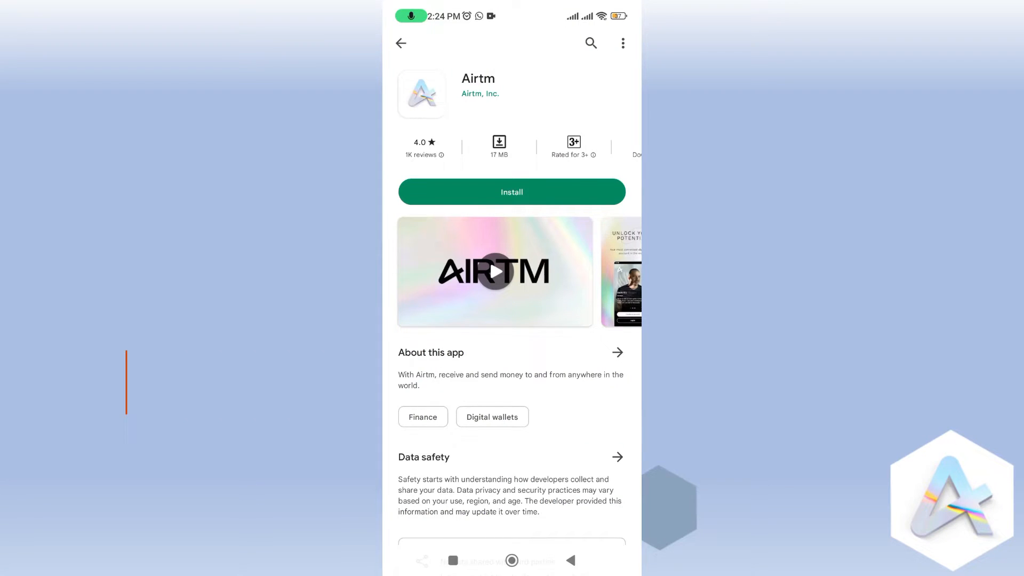
# Step: Install and launch the Airtm app from Google Play, then choose Log in
pyautogui.click(511, 191)
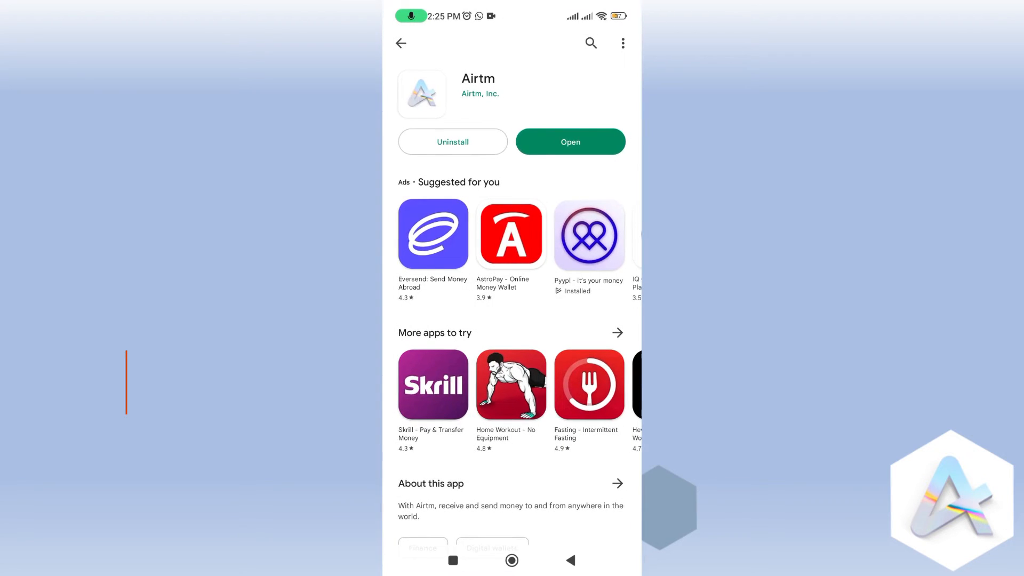
pyautogui.click(569, 142)
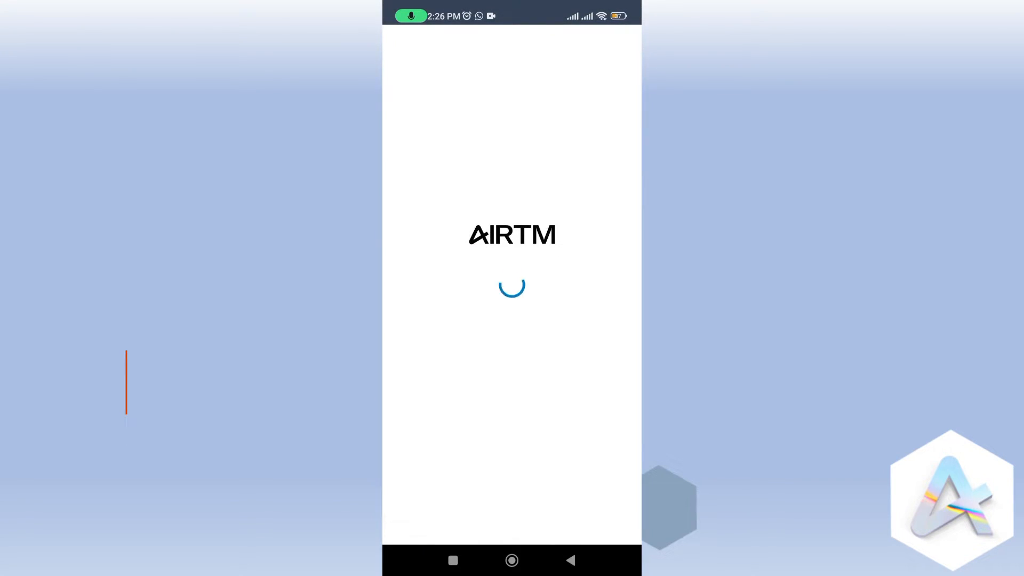
pyautogui.click(511, 105)
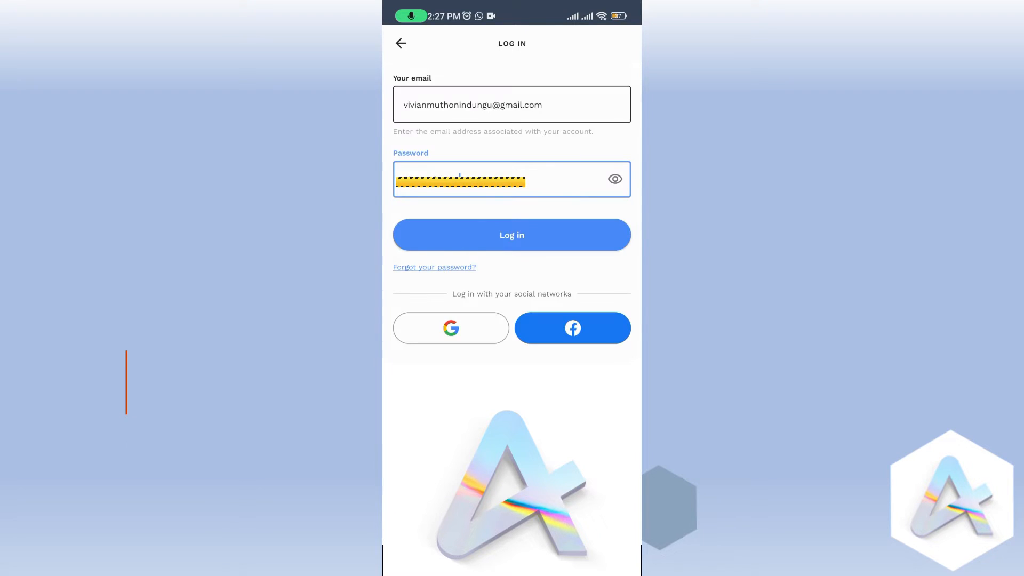
# Step: Log in on the phone and reach the Verification section showing the wallet unverified
pyautogui.click(511, 235)
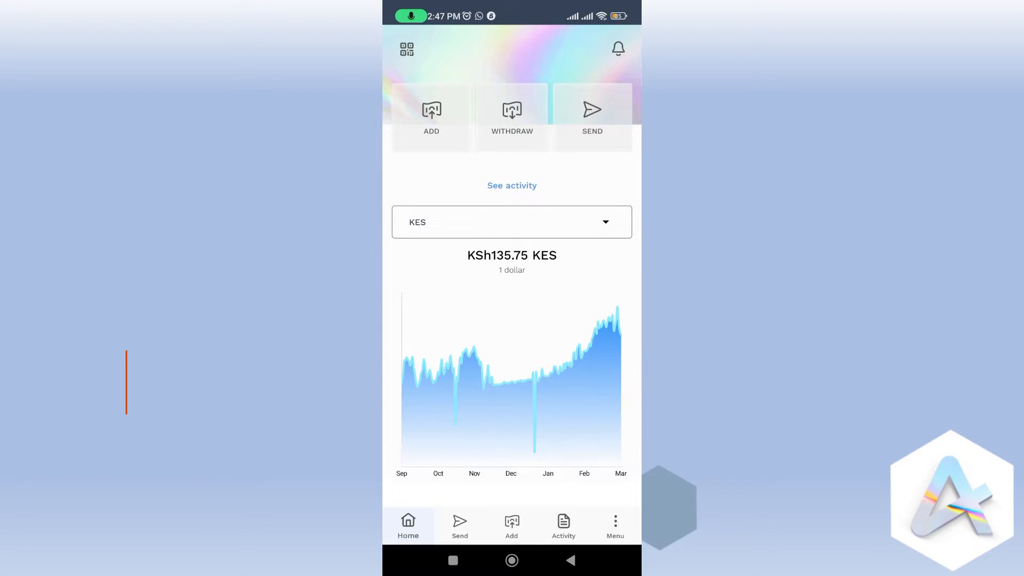
pyautogui.click(614, 526)
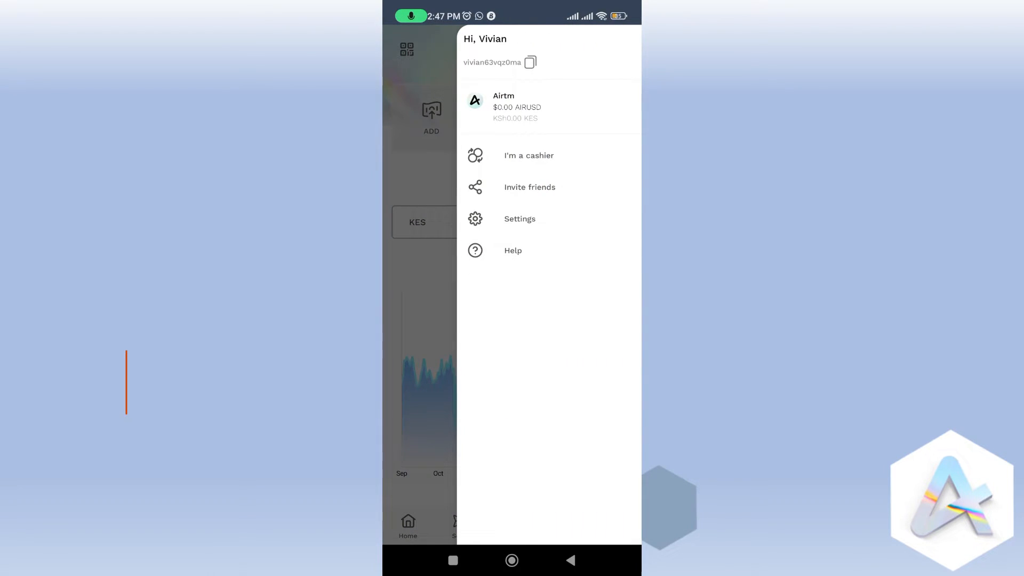
pyautogui.click(519, 218)
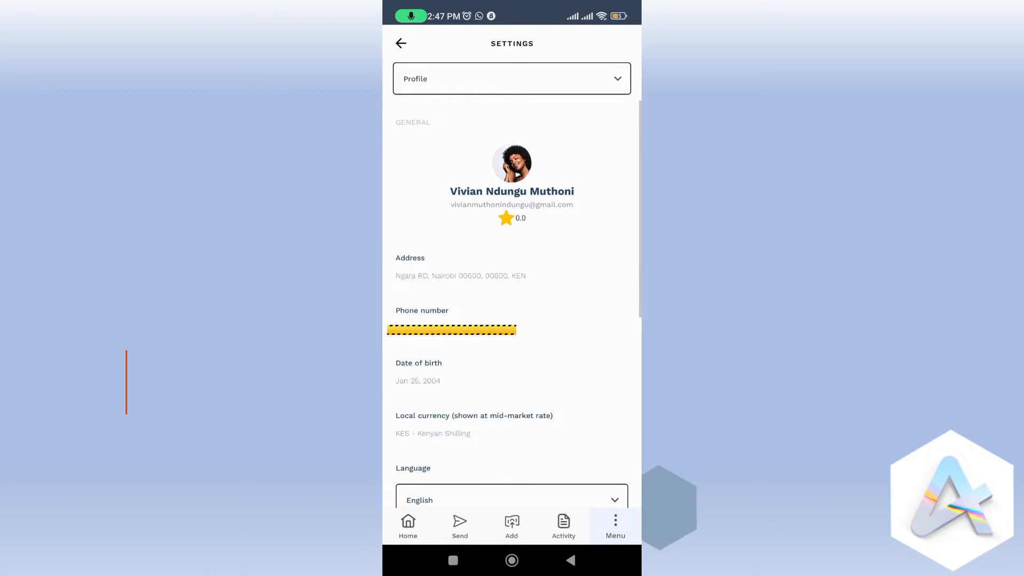
pyautogui.click(511, 78)
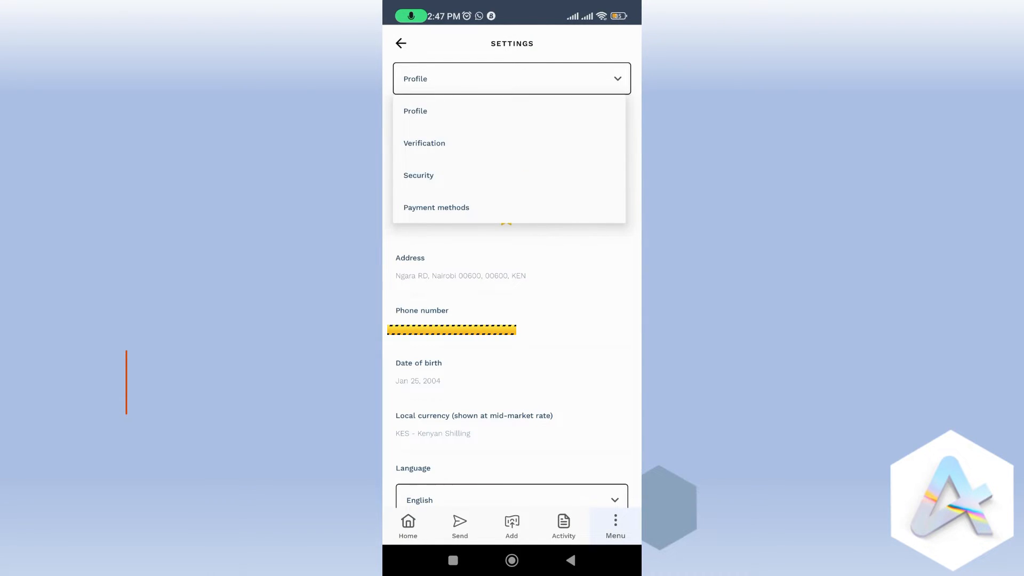
pyautogui.click(424, 143)
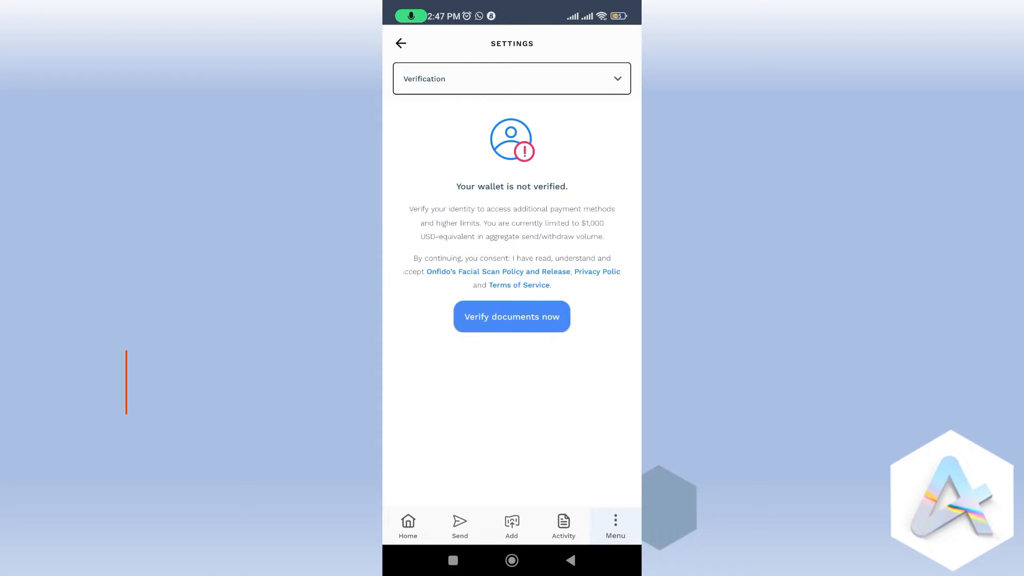
# Step: Start document verification and reach the identity document selection step
pyautogui.click(511, 317)
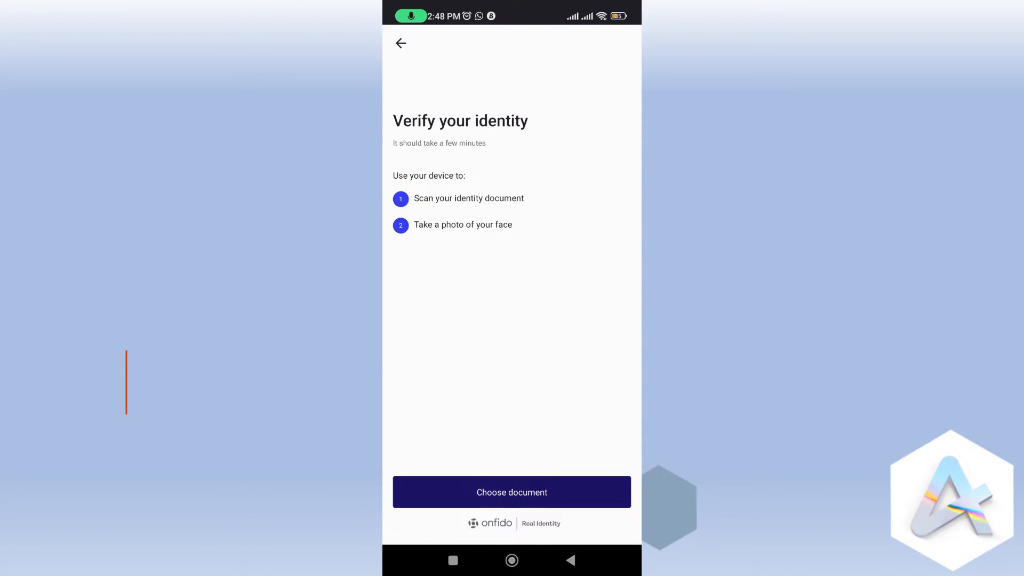
pyautogui.click(511, 492)
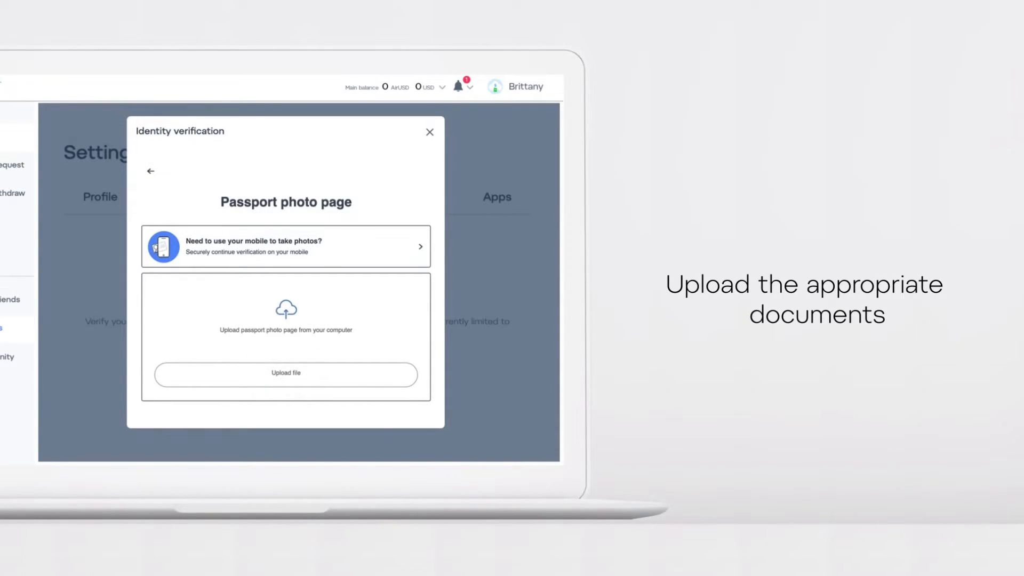
# Step: Upload the passport photo page, then take and confirm the selfie to verify the wallet
pyautogui.click(286, 375)
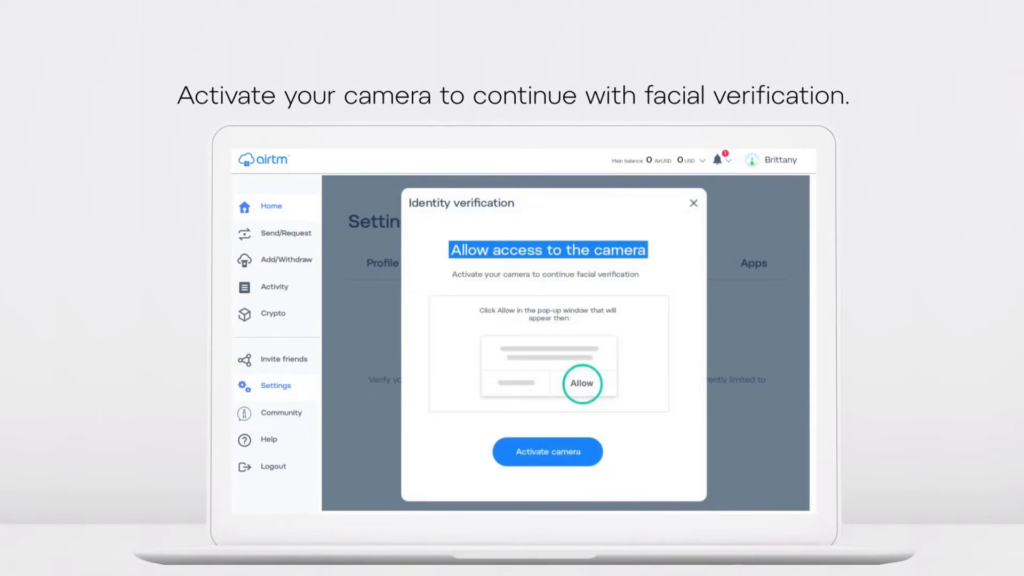
pyautogui.click(547, 451)
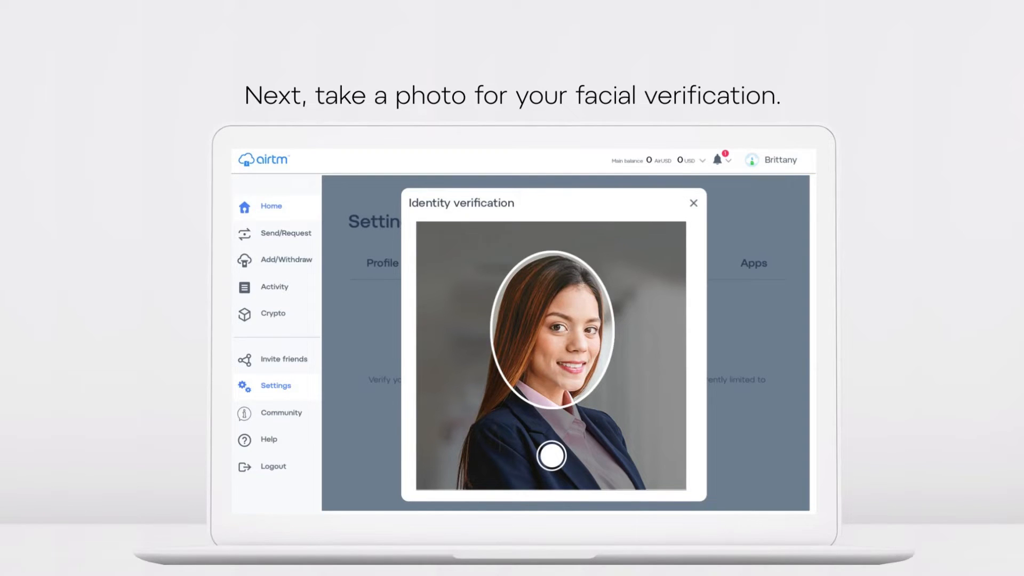
pyautogui.click(551, 456)
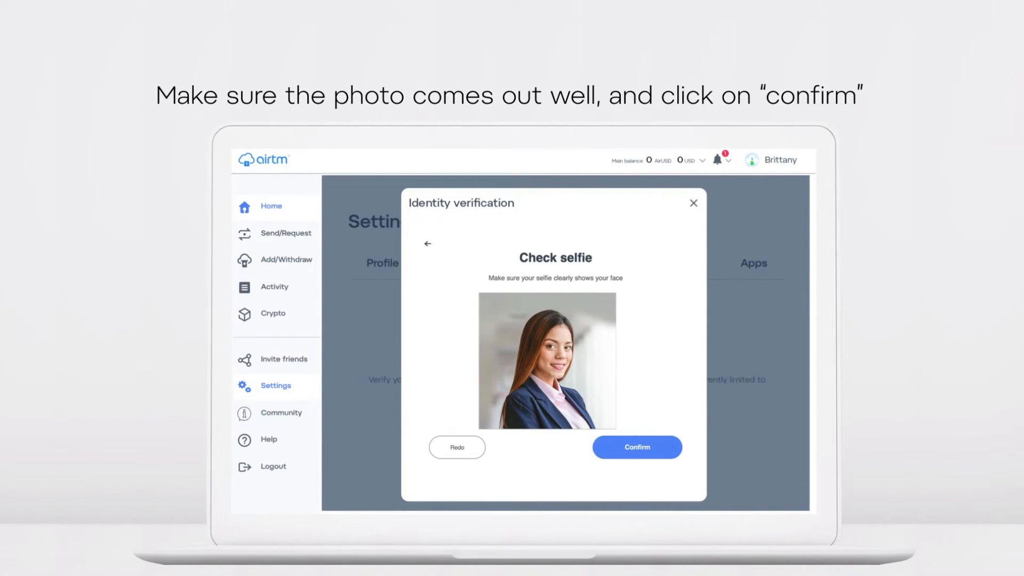
pyautogui.click(636, 447)
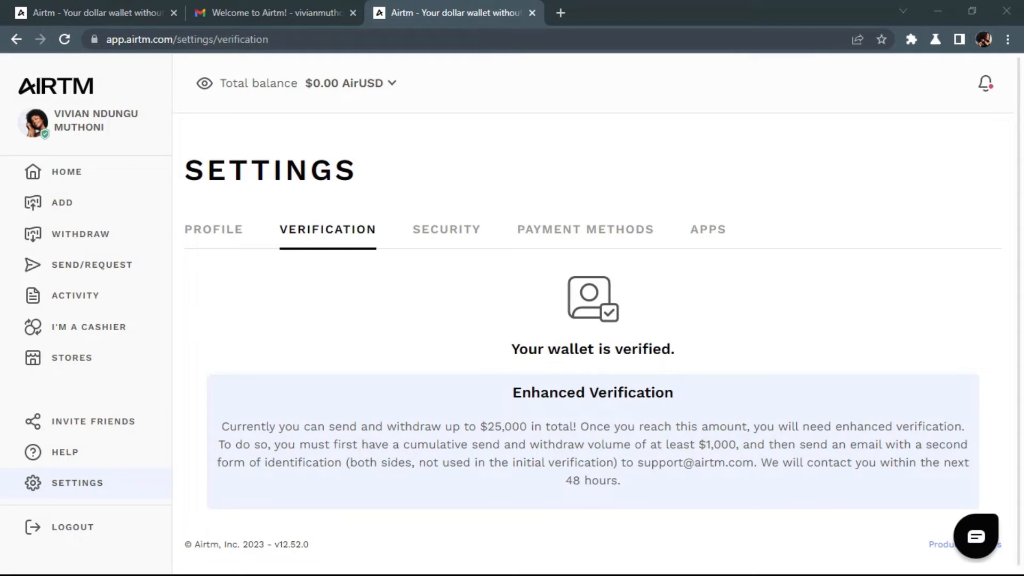
pyautogui.moveTo(871, 309)
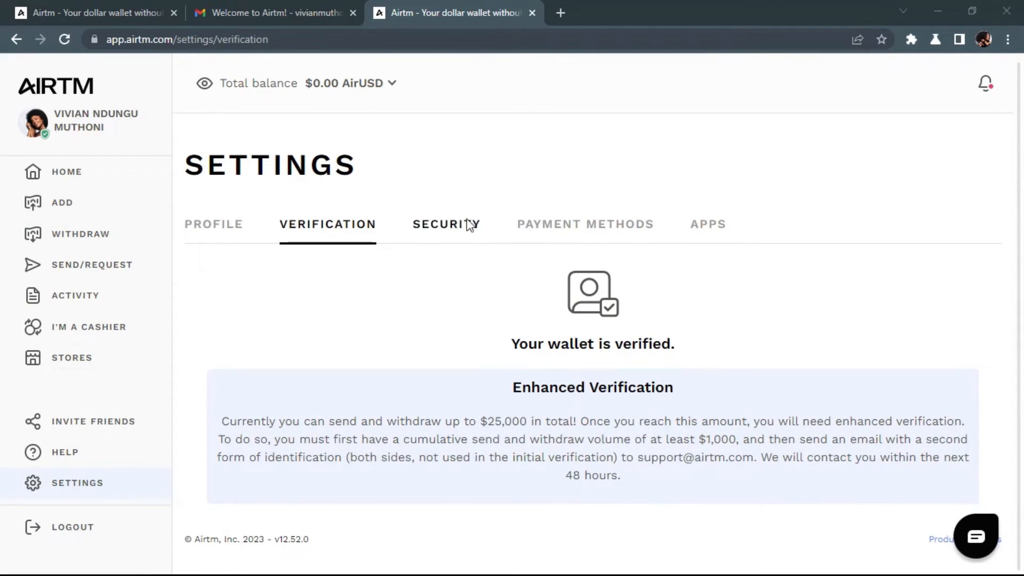
# Step: Search 'mpesa' in Payment Methods and save M-Pesa Kenya as a payment method
pyautogui.click(585, 224)
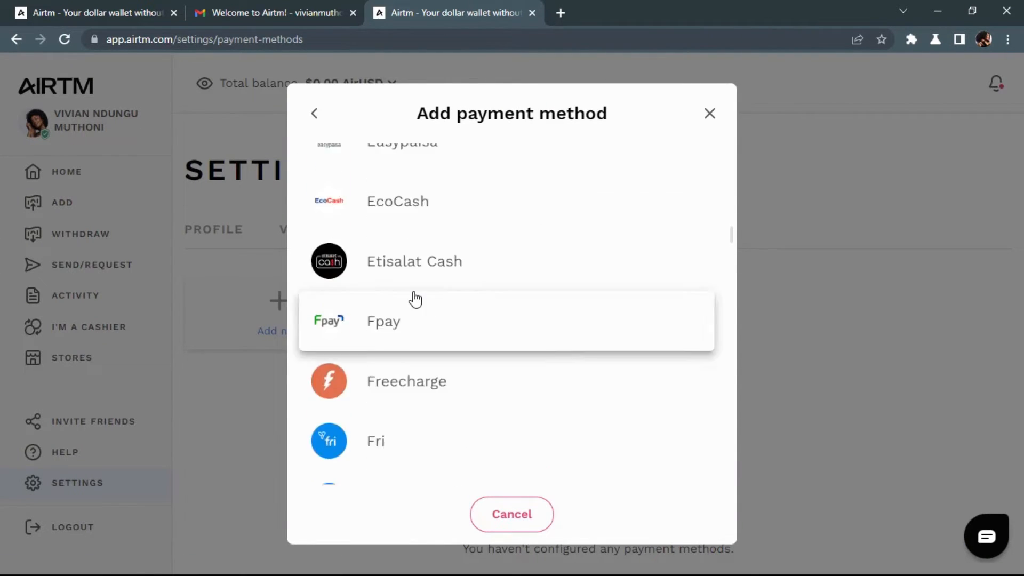
pyautogui.write('mpesa')
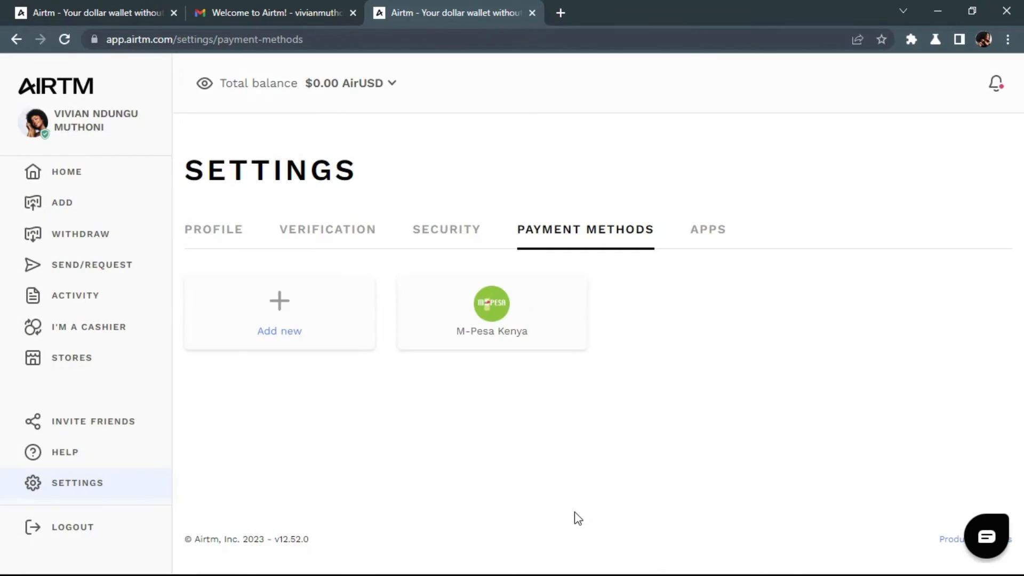
pyautogui.click(278, 313)
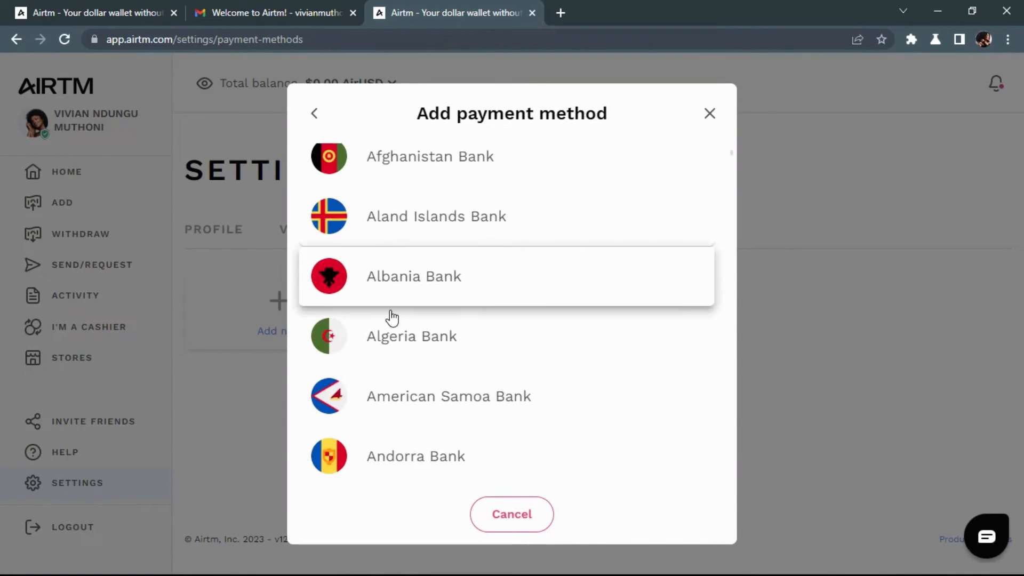
pyautogui.click(414, 276)
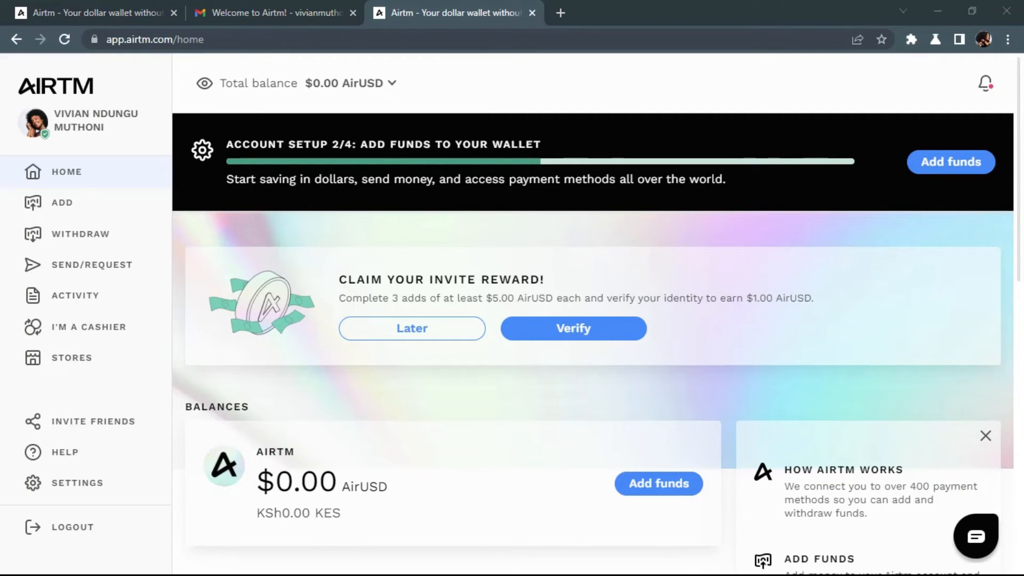
pyautogui.moveTo(916, 266)
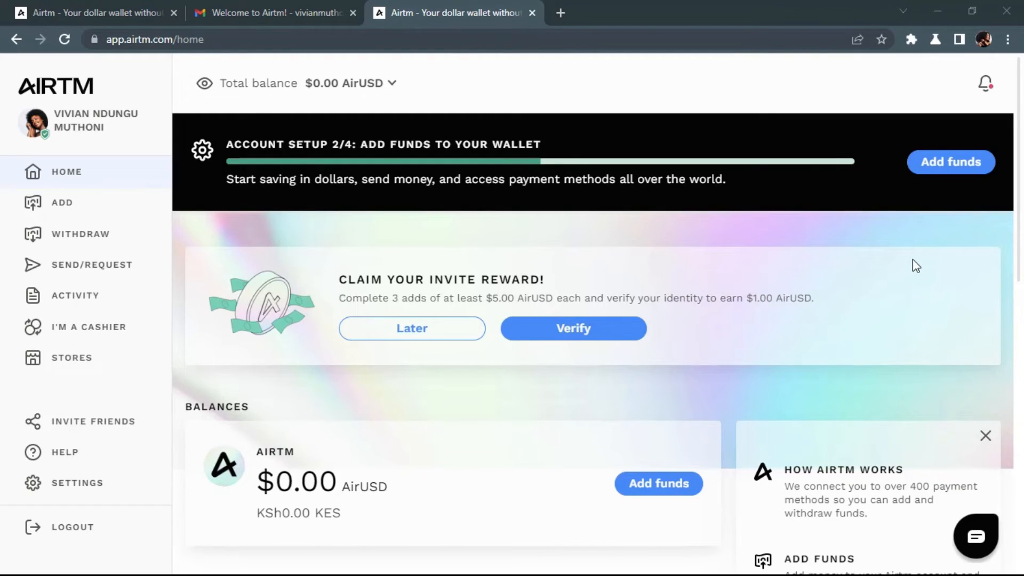
pyautogui.moveTo(888, 193)
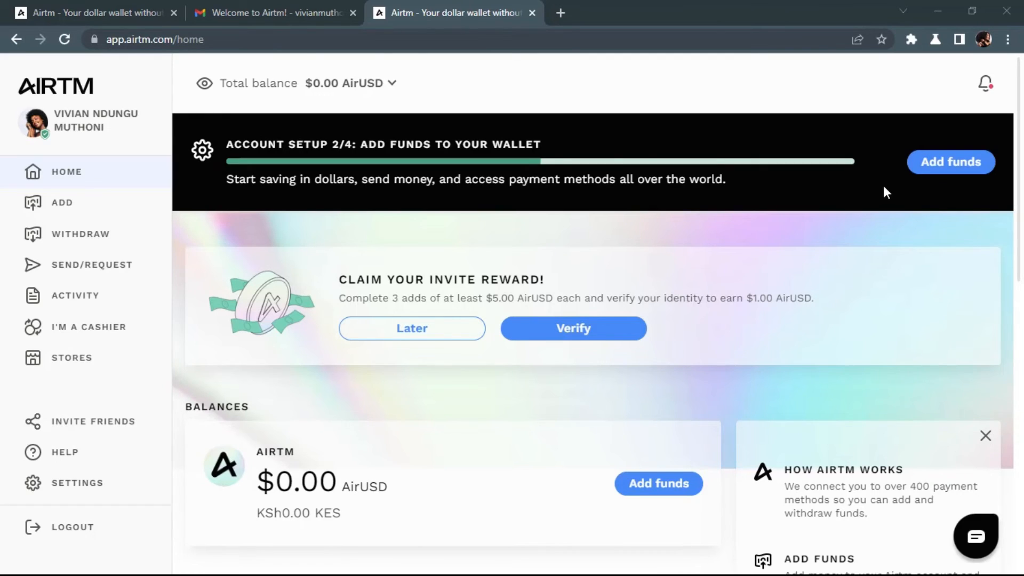
pyautogui.moveTo(470, 95)
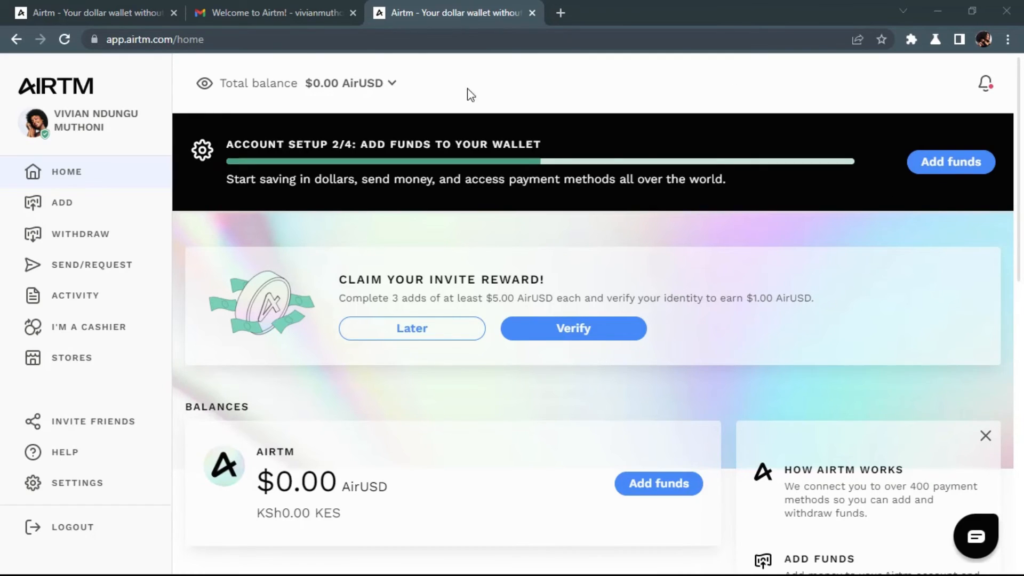